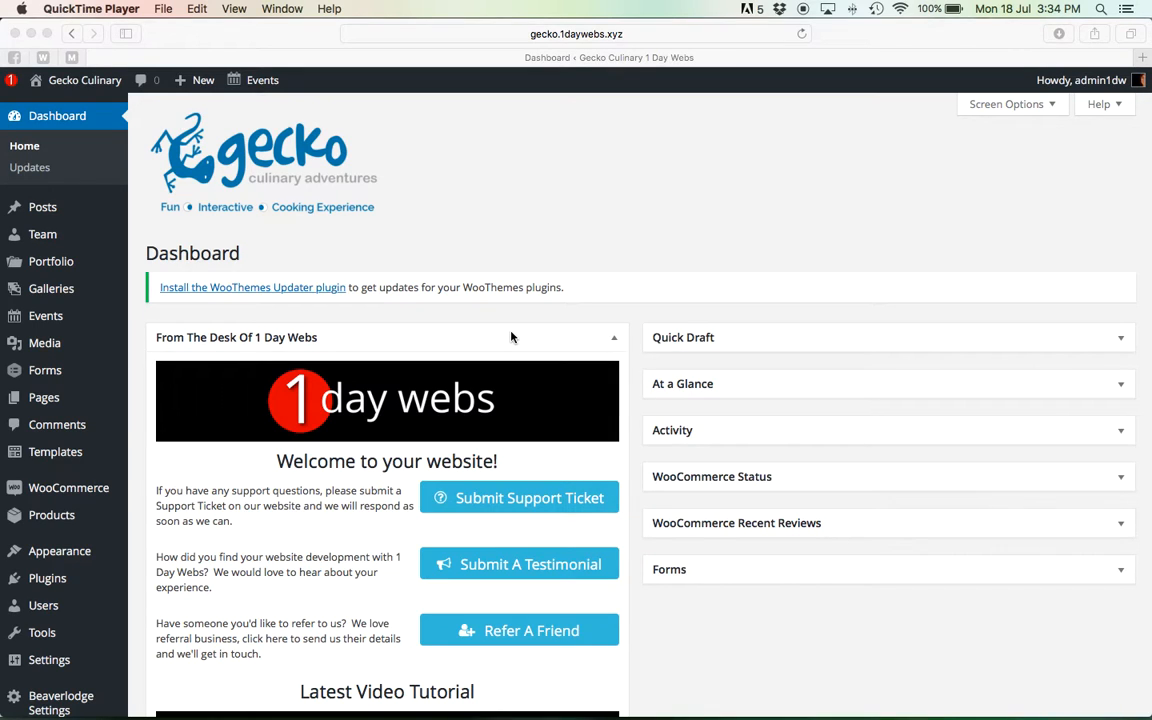
Step: Go to Appearance > Editor to view the Gecko Culinary Theme stylesheet
{"action": "scroll", "scroll_direction": "down", "scroll_amount": 3}
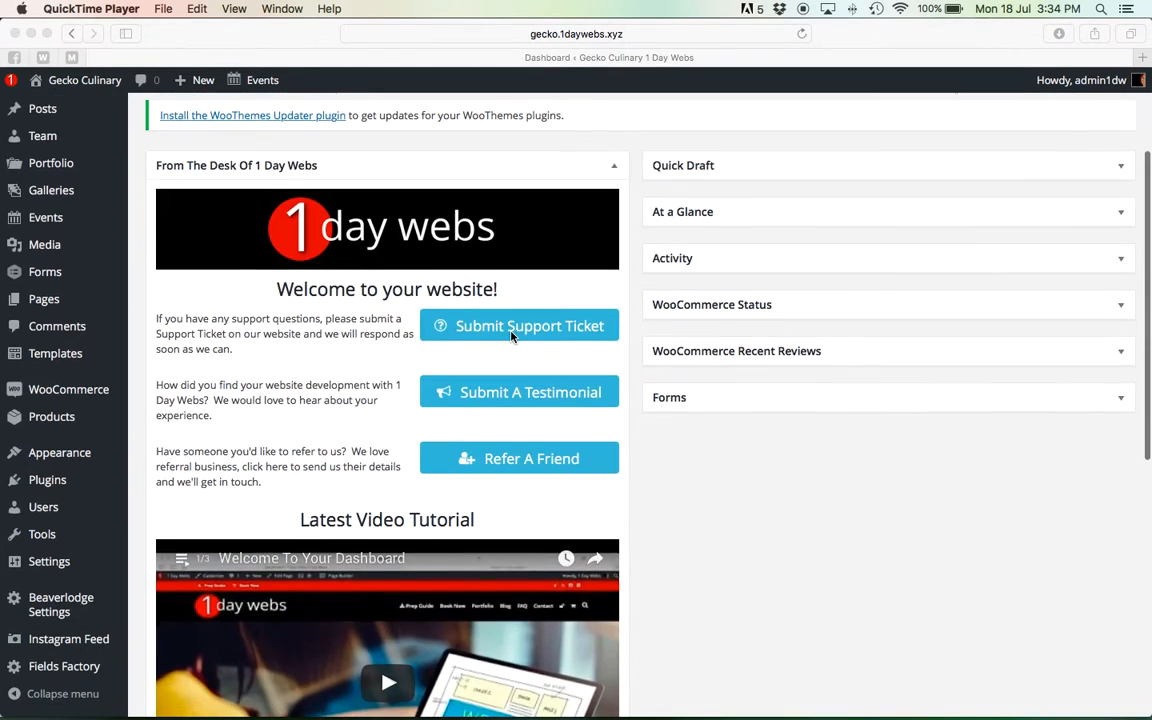
{"action": "scroll", "scroll_direction": "up", "scroll_amount": 3}
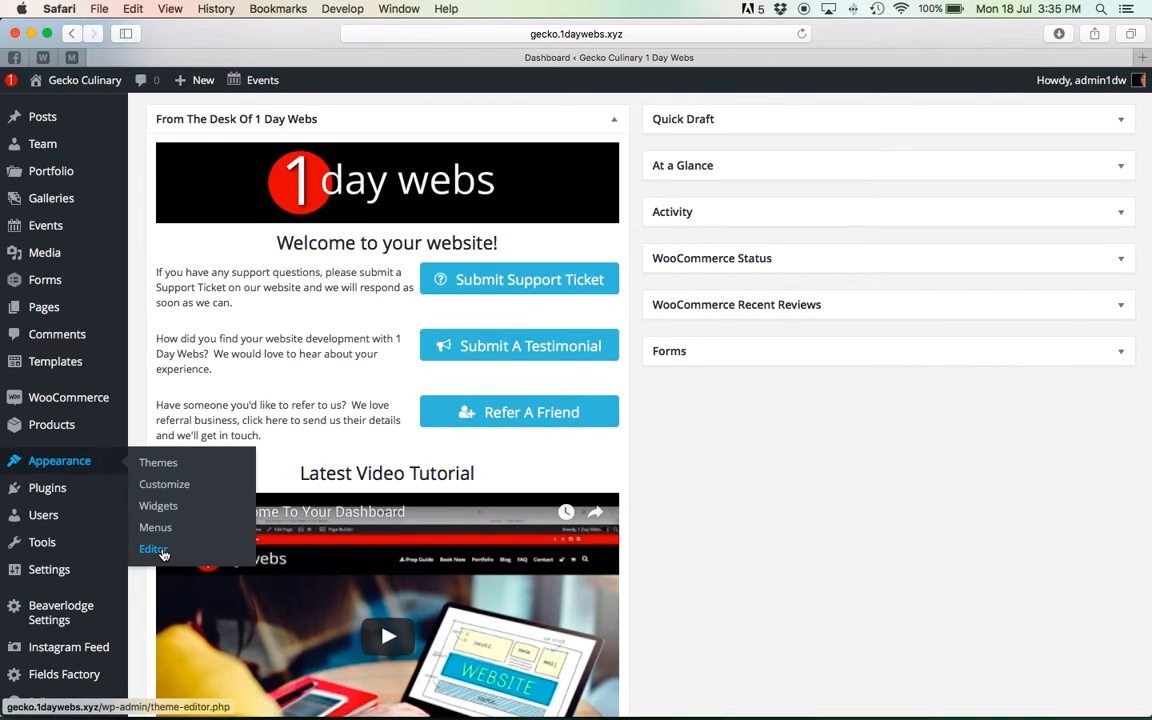
{"action": "left_click", "coordinate": [152, 548]}
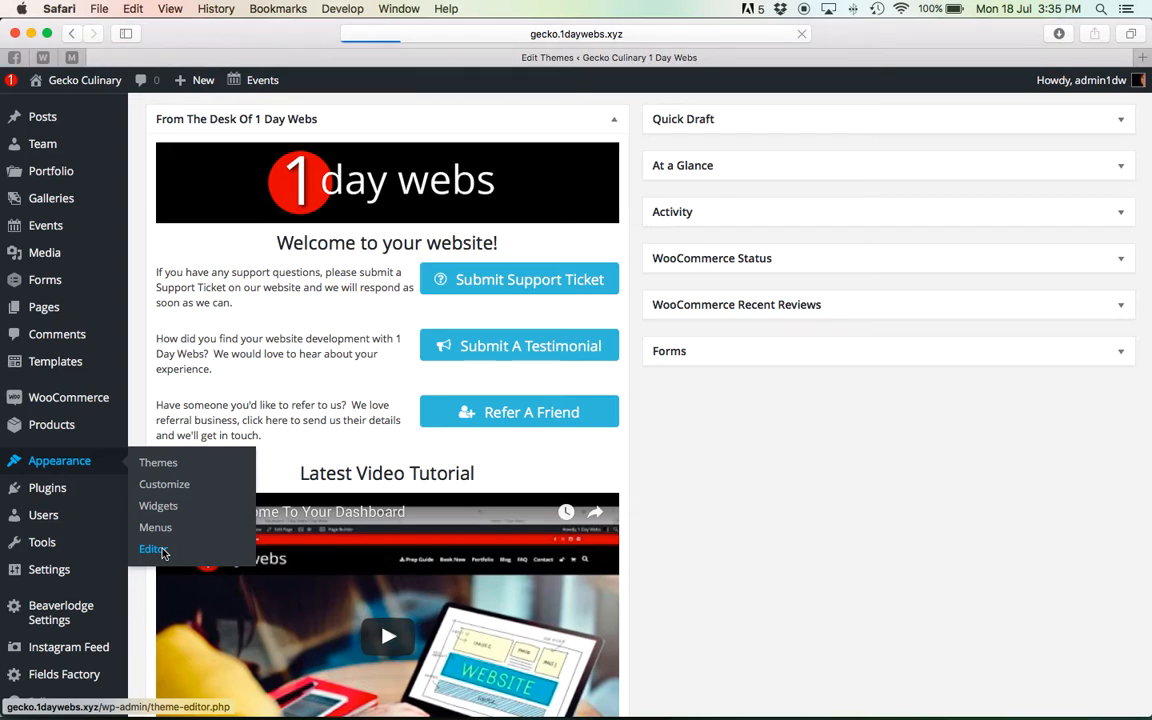
{"action": "left_click", "coordinate": [152, 548]}
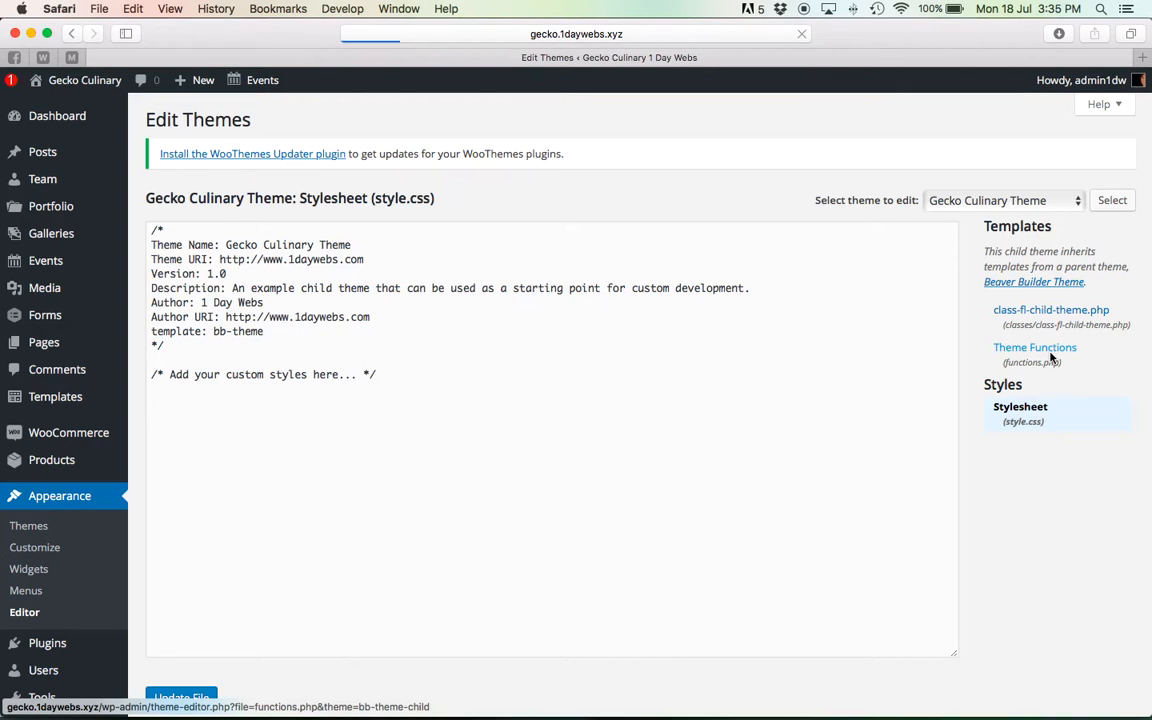
Step: View functions.php and look over the custom dashboard widget code with its template shortcode
{"action": "left_click", "coordinate": [1036, 348]}
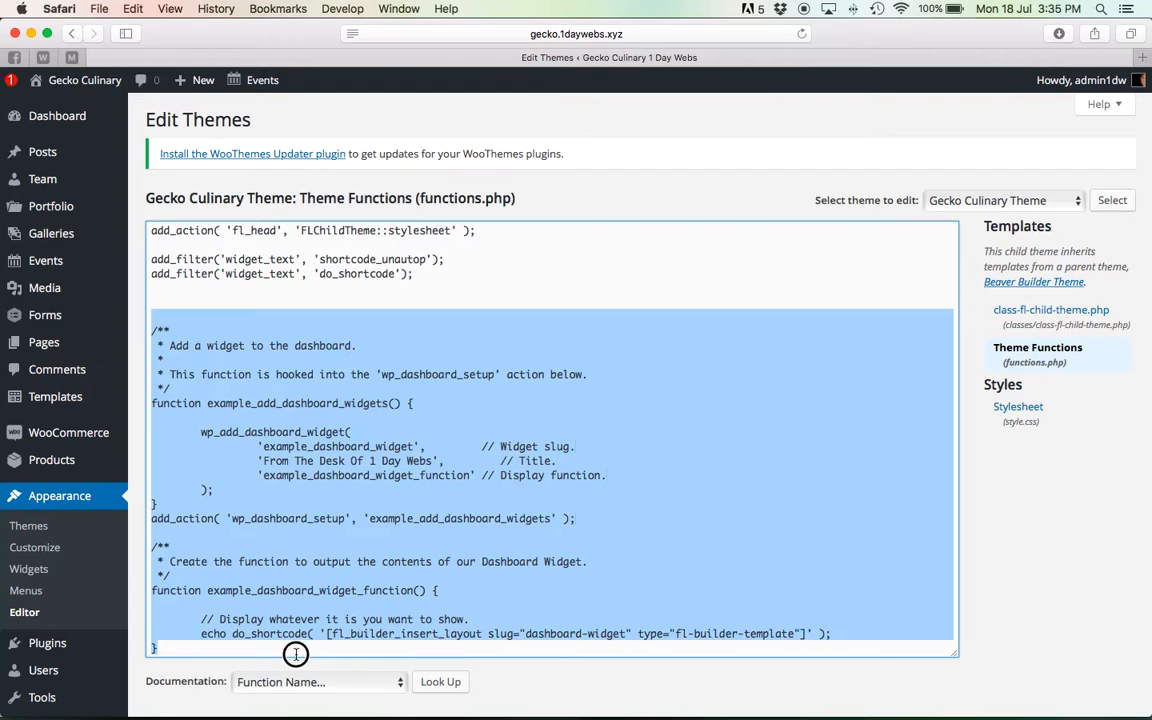
{"action": "mouse_move", "coordinate": [472, 428]}
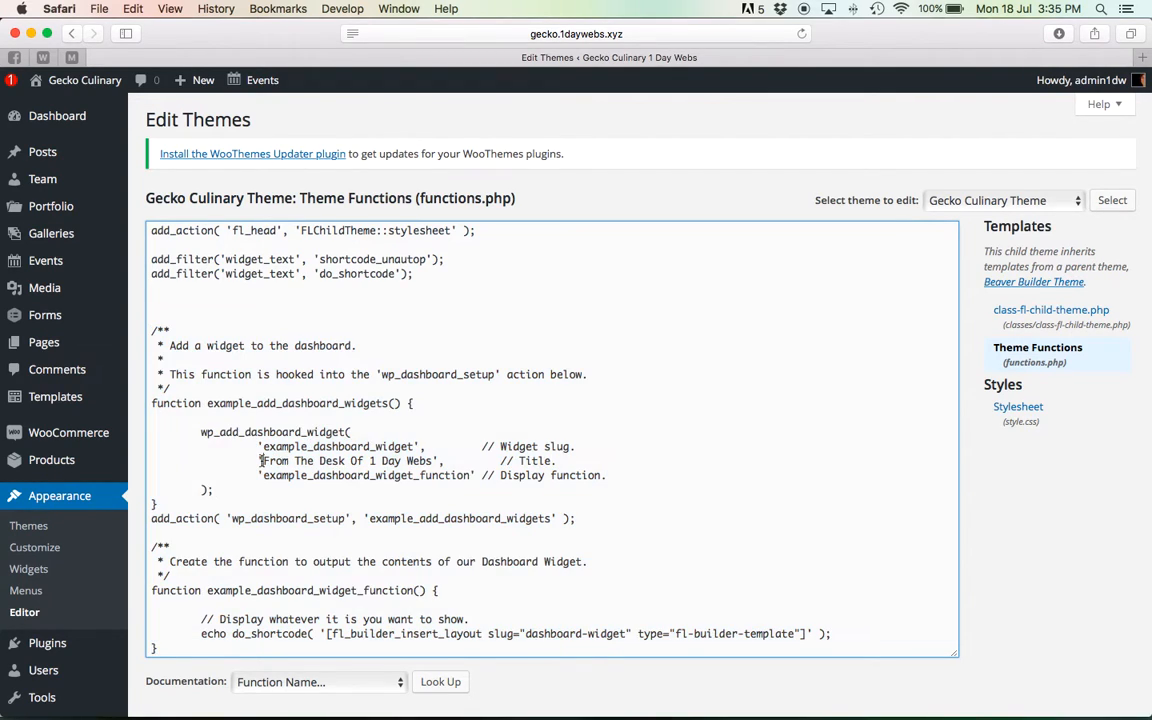
{"action": "double_click", "coordinate": [344, 460]}
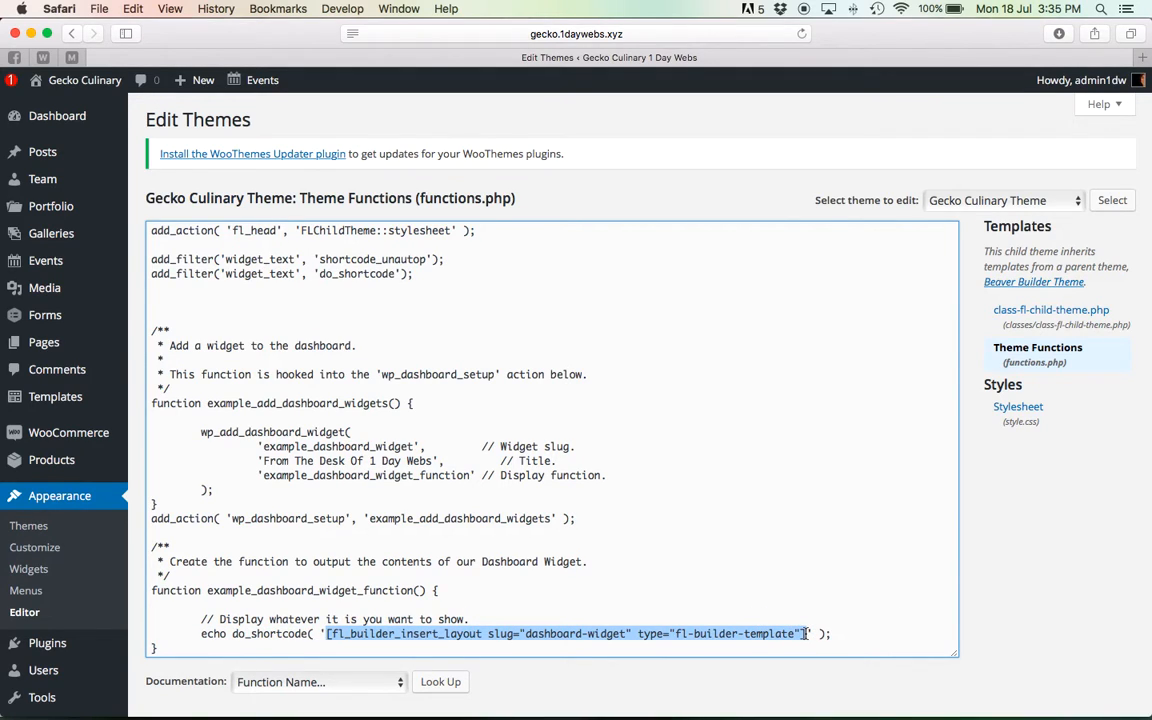
{"action": "mouse_move", "coordinate": [696, 596]}
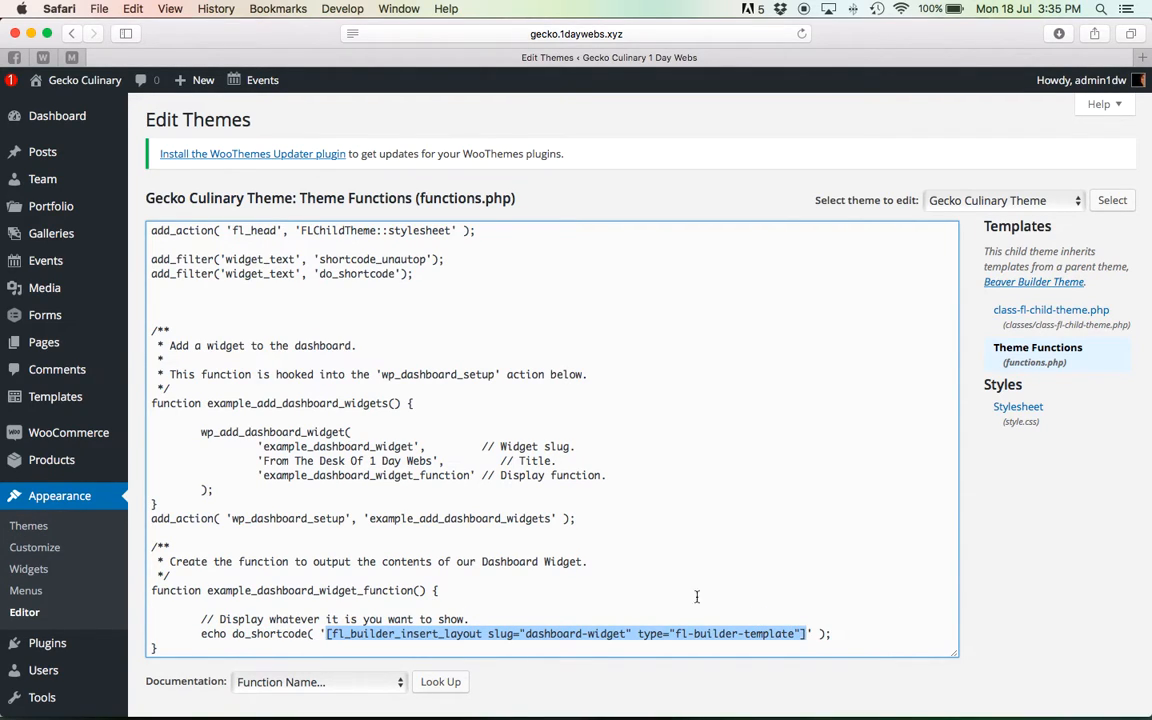
{"action": "left_click", "coordinate": [56, 114]}
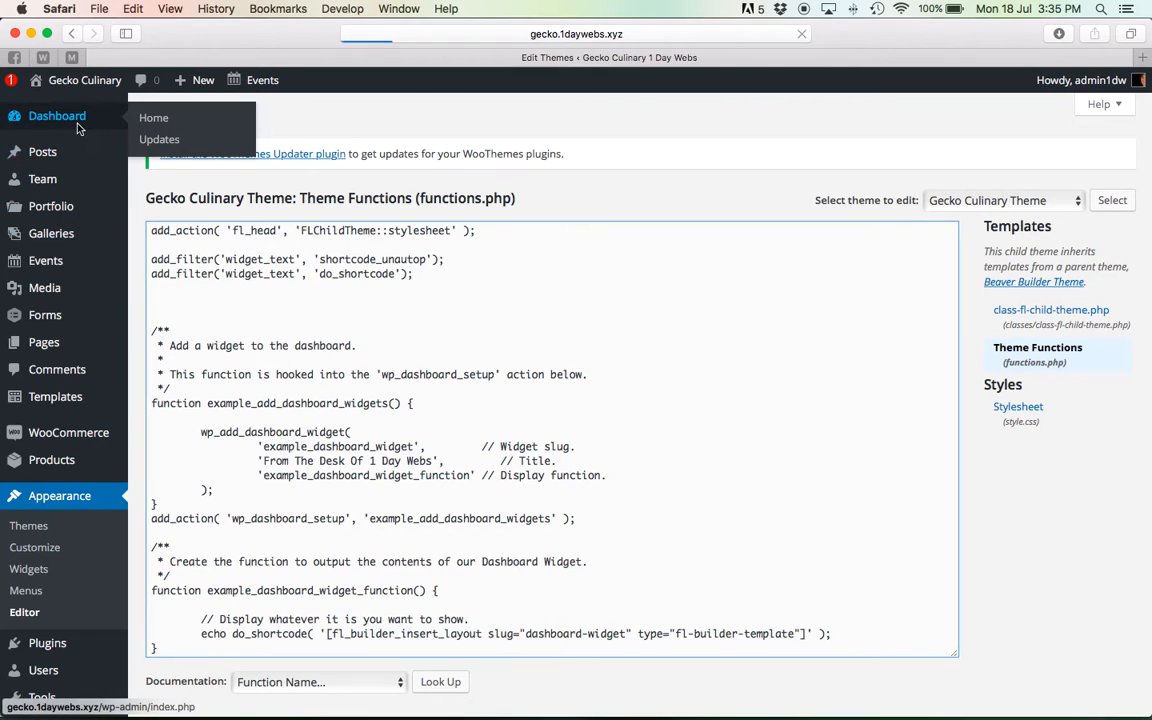
Step: Return to the Dashboard and scroll through the From The Desk Of 1 Day Webs widget
{"action": "left_click", "coordinate": [154, 116]}
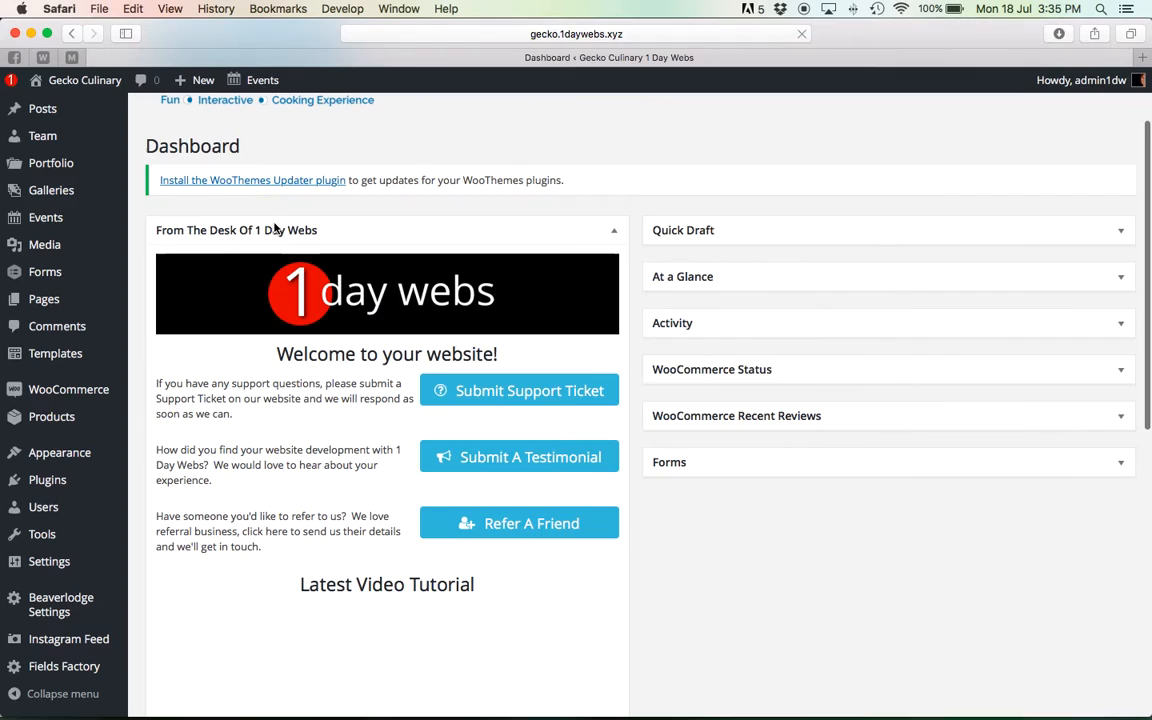
{"action": "scroll", "scroll_direction": "down", "scroll_amount": 3}
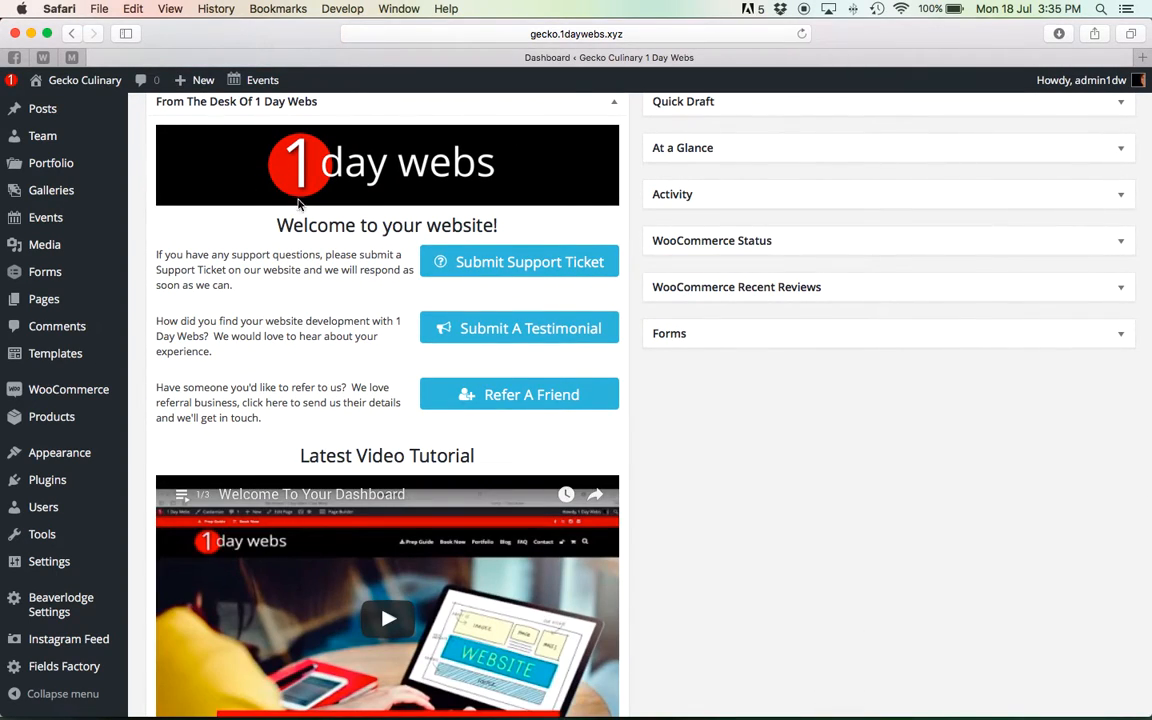
{"action": "mouse_move", "coordinate": [536, 132]}
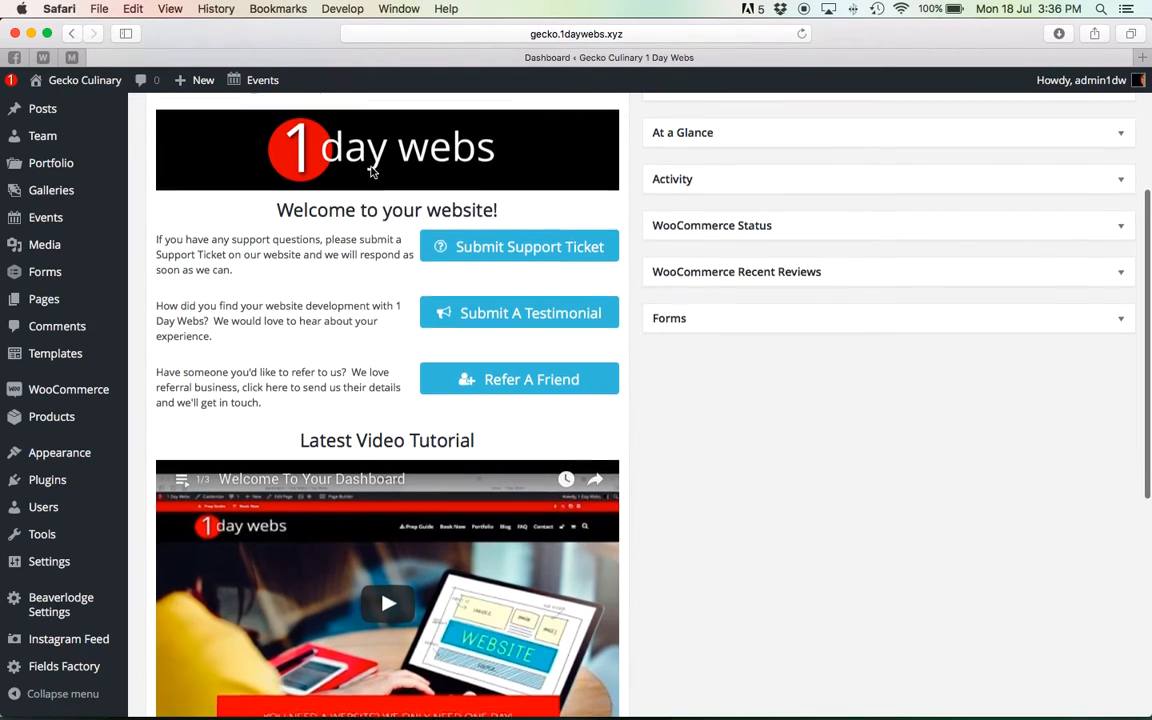
{"action": "scroll", "scroll_direction": "down", "scroll_amount": 3}
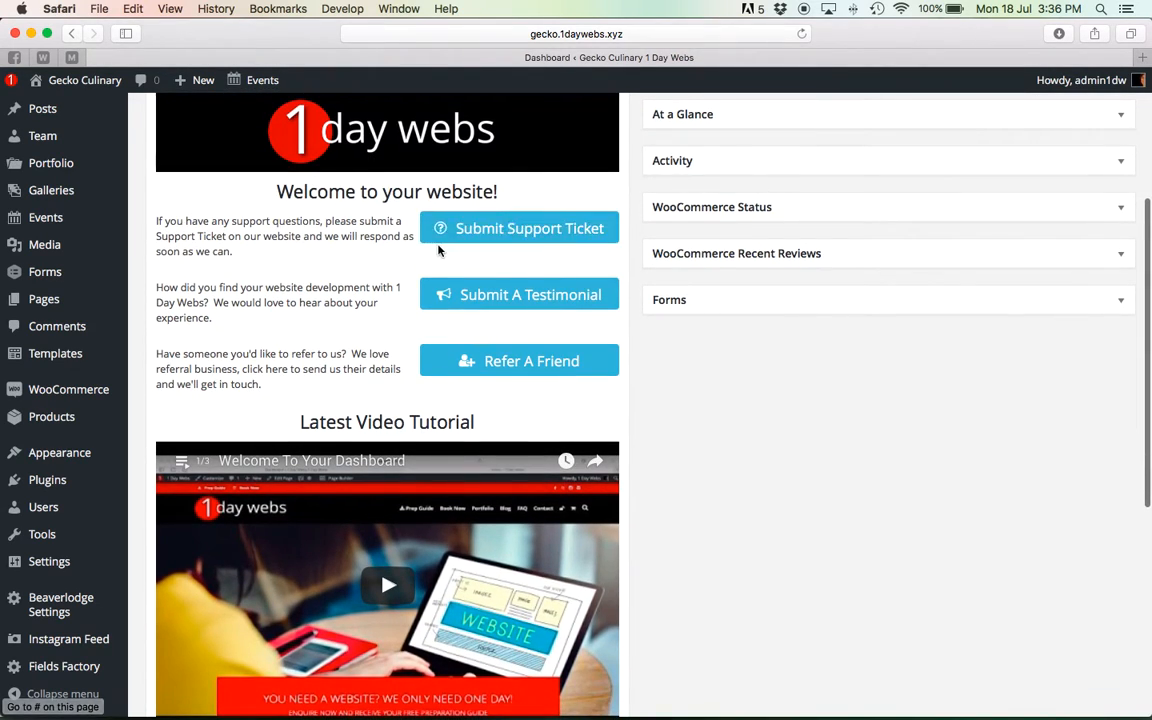
{"action": "mouse_move", "coordinate": [490, 320]}
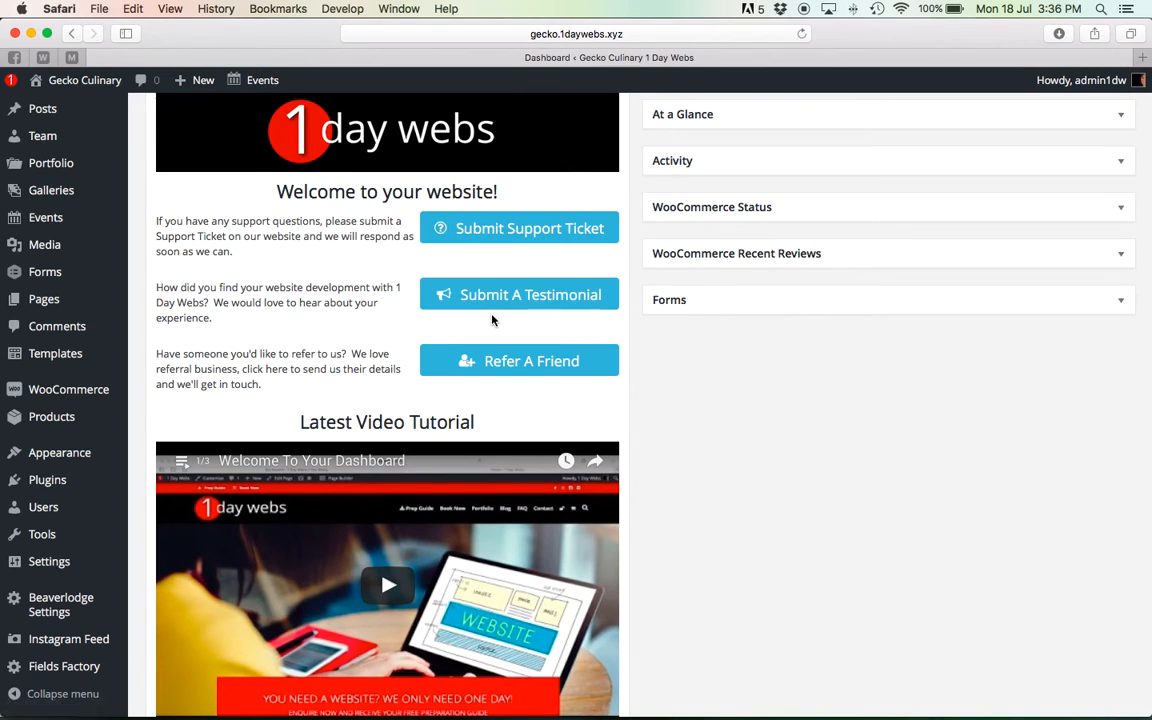
{"action": "scroll", "scroll_direction": "down", "scroll_amount": 3}
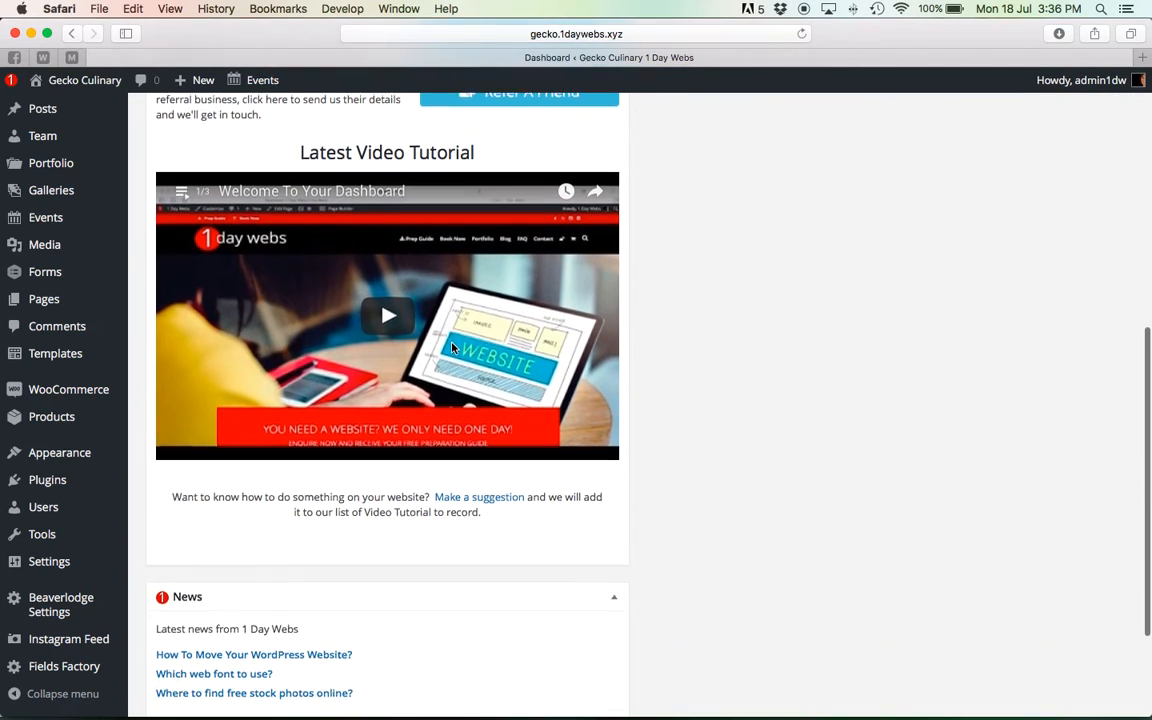
{"action": "scroll", "scroll_direction": "up", "scroll_amount": 3}
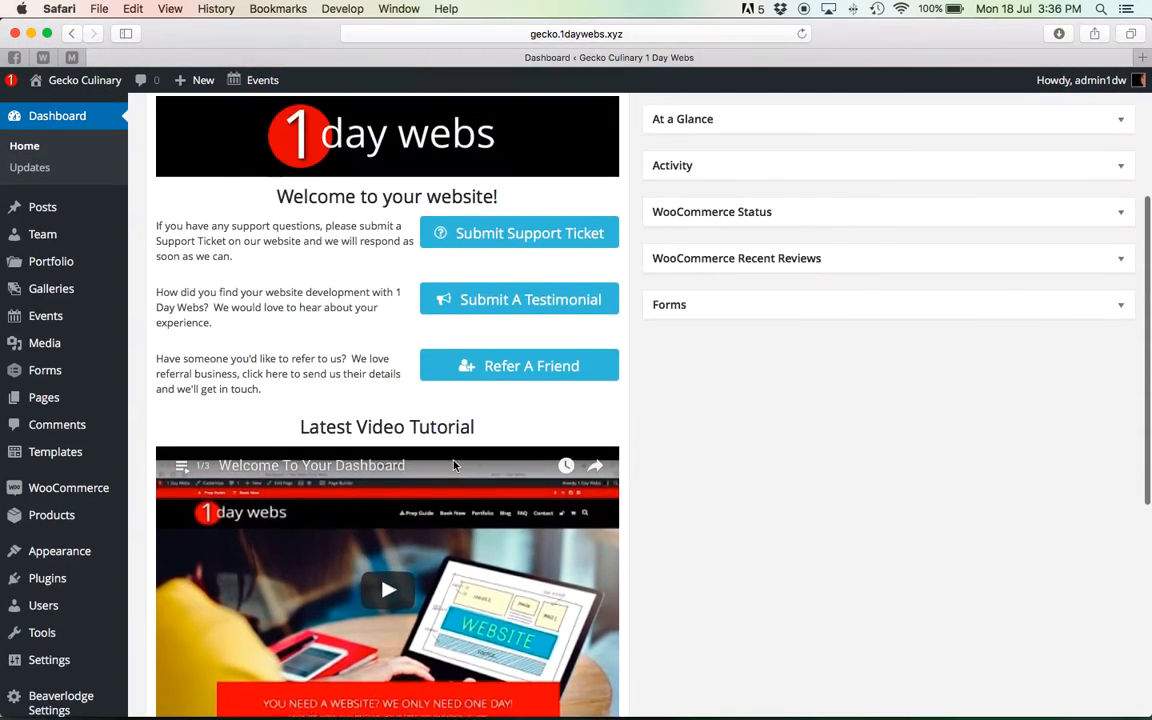
{"action": "scroll", "scroll_direction": "up", "scroll_amount": 3}
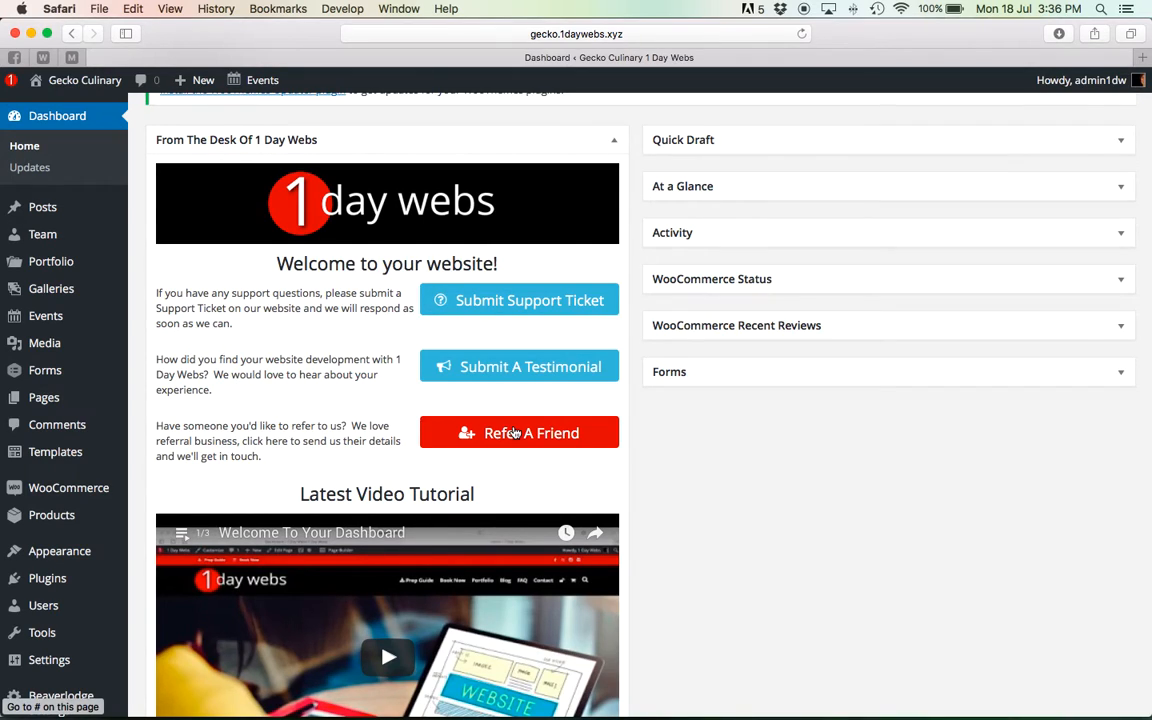
Step: Show the Refer A Friend modal from the widget, then close it with the X icon
{"action": "left_click", "coordinate": [520, 432]}
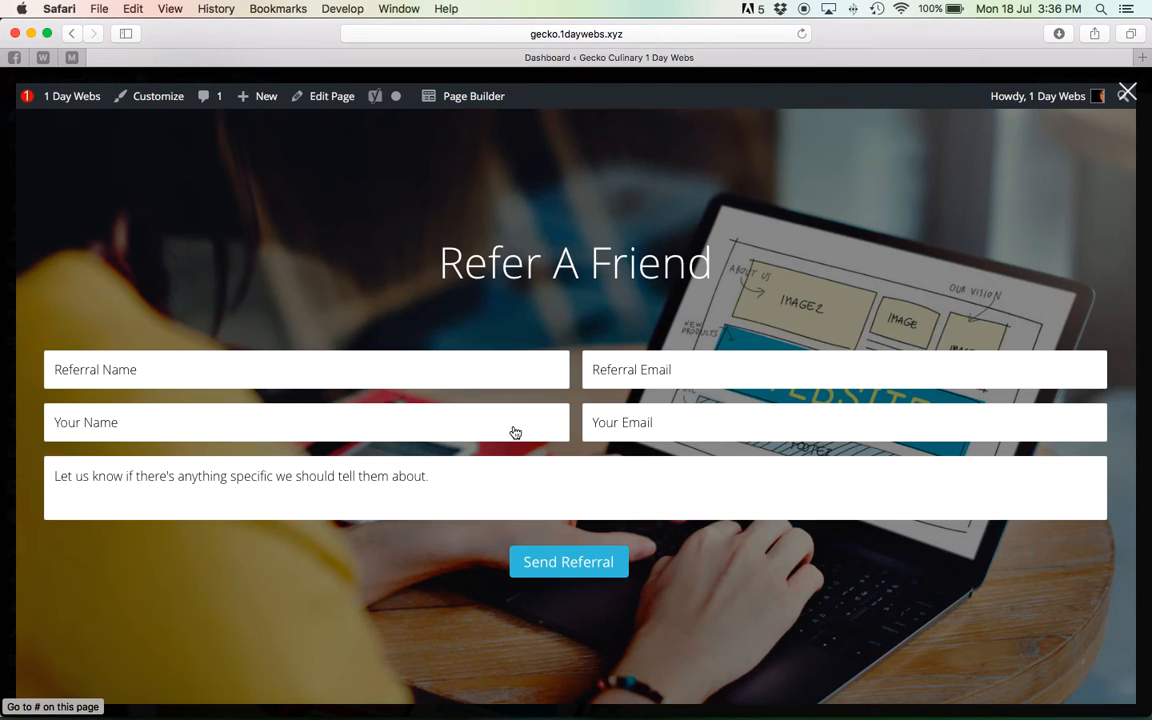
{"action": "mouse_move", "coordinate": [940, 206]}
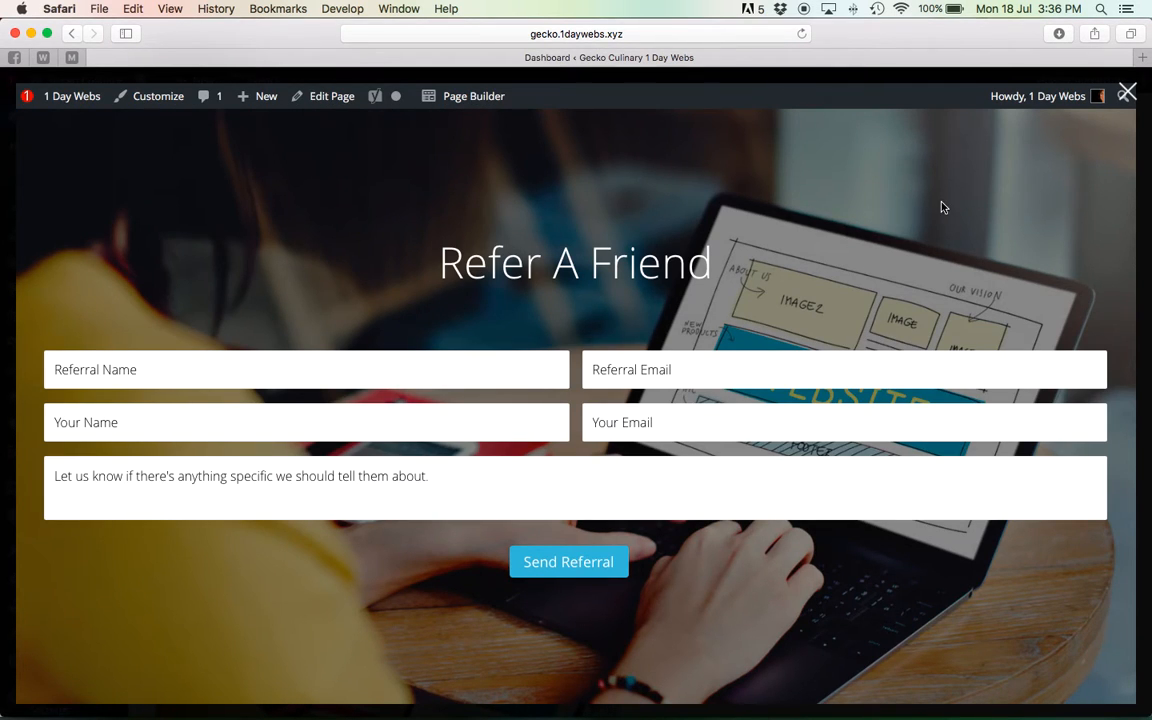
{"action": "left_click", "coordinate": [1040, 96]}
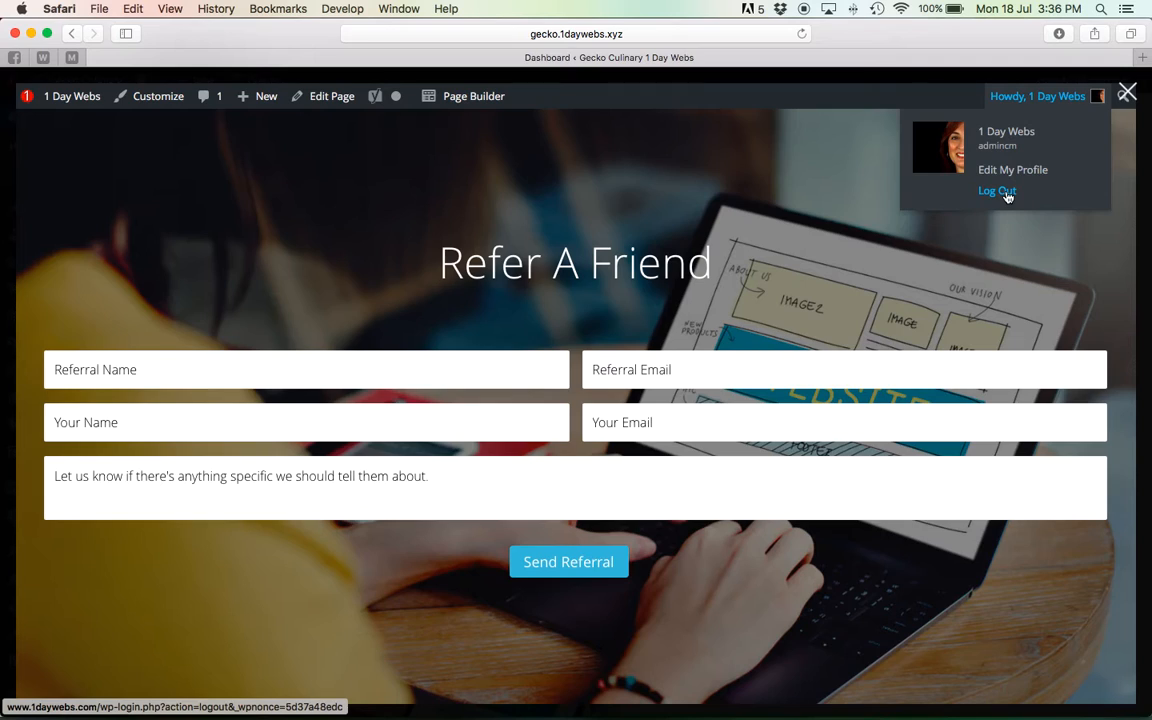
{"action": "mouse_move", "coordinate": [1104, 128]}
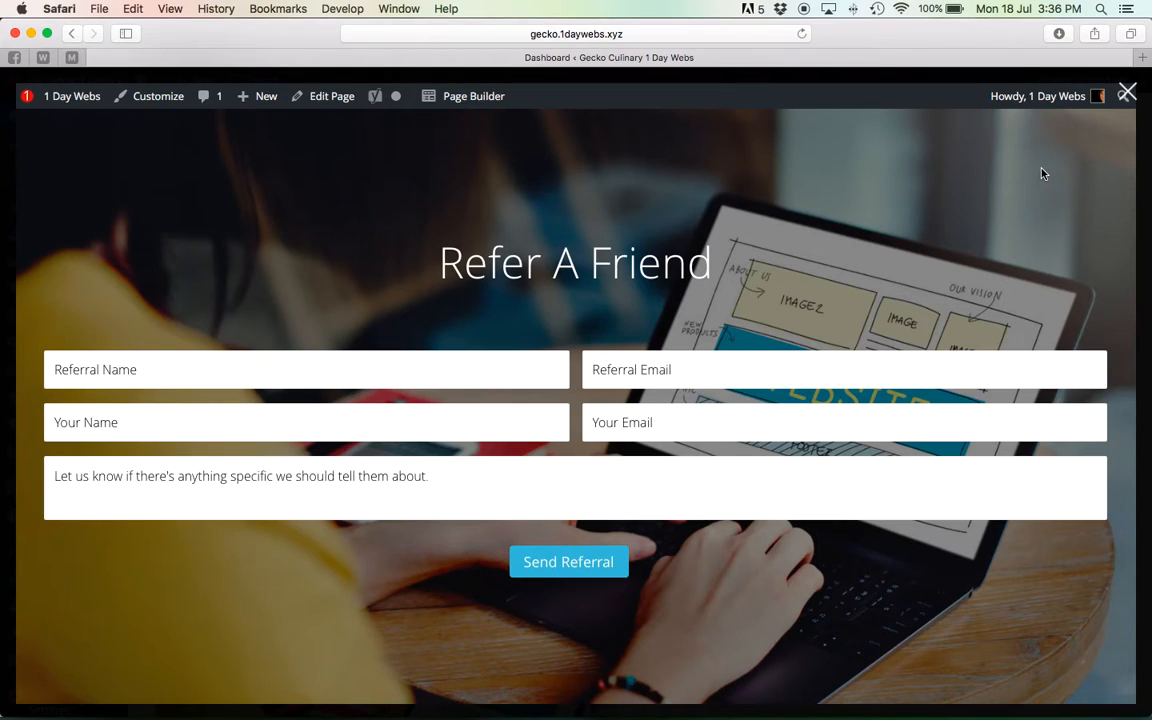
{"action": "mouse_move", "coordinate": [996, 140]}
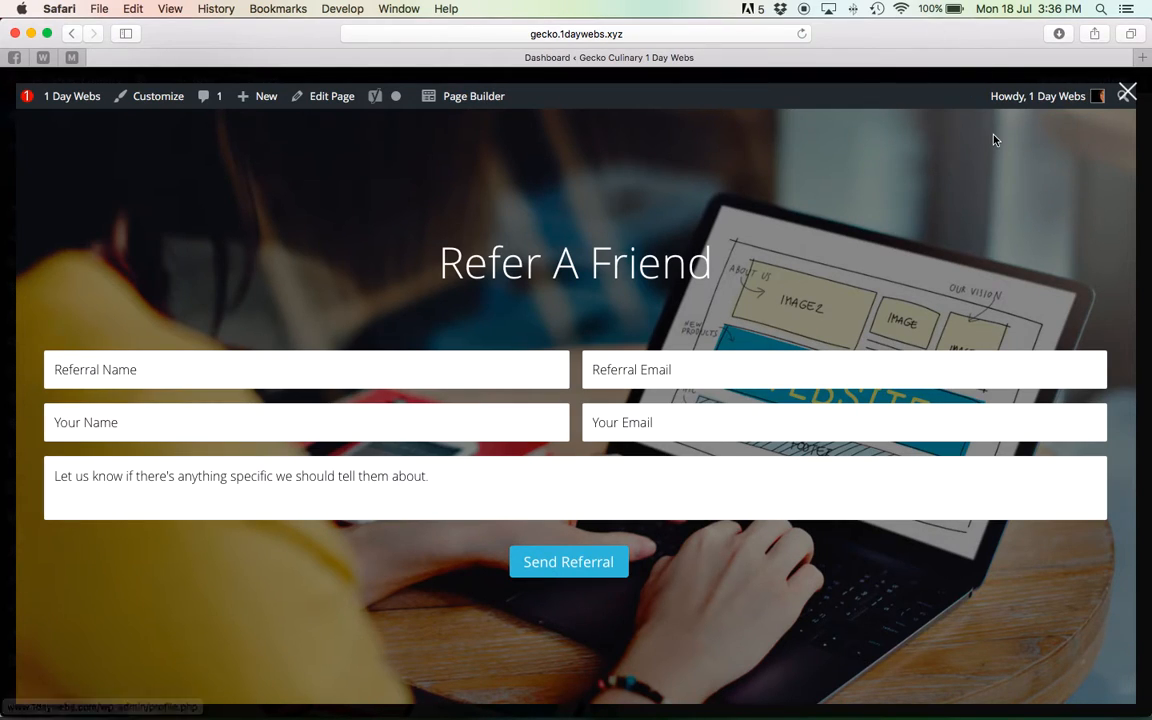
{"action": "mouse_move", "coordinate": [604, 358]}
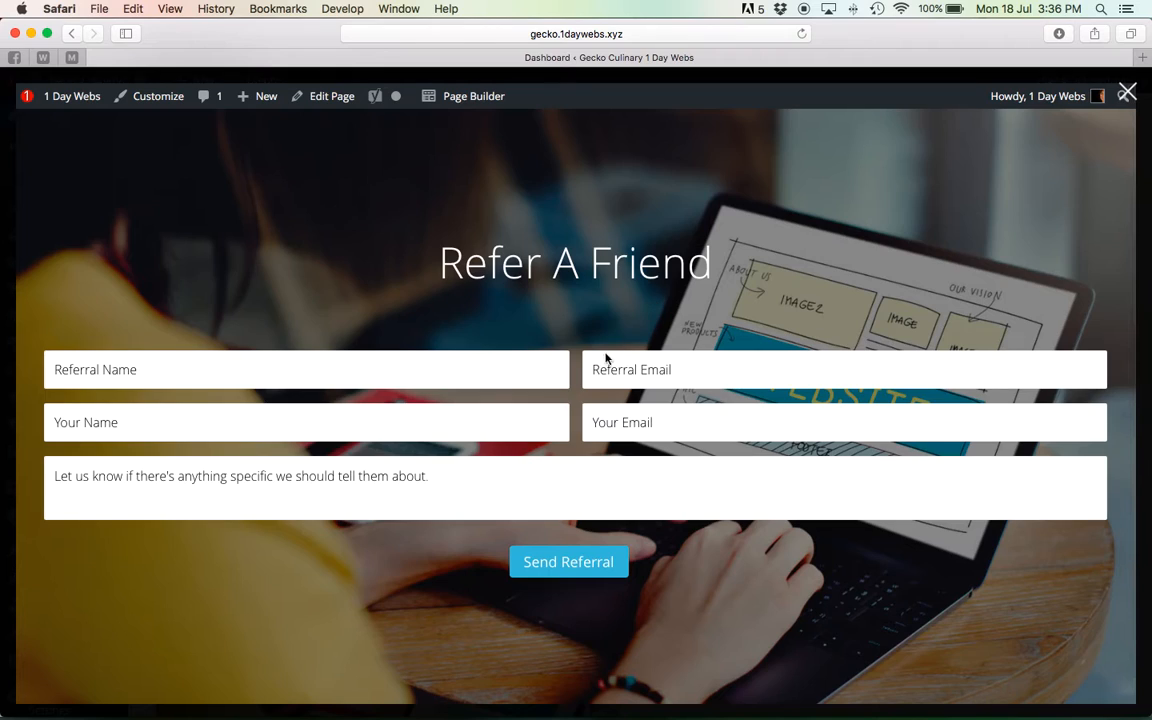
{"action": "mouse_move", "coordinate": [752, 388]}
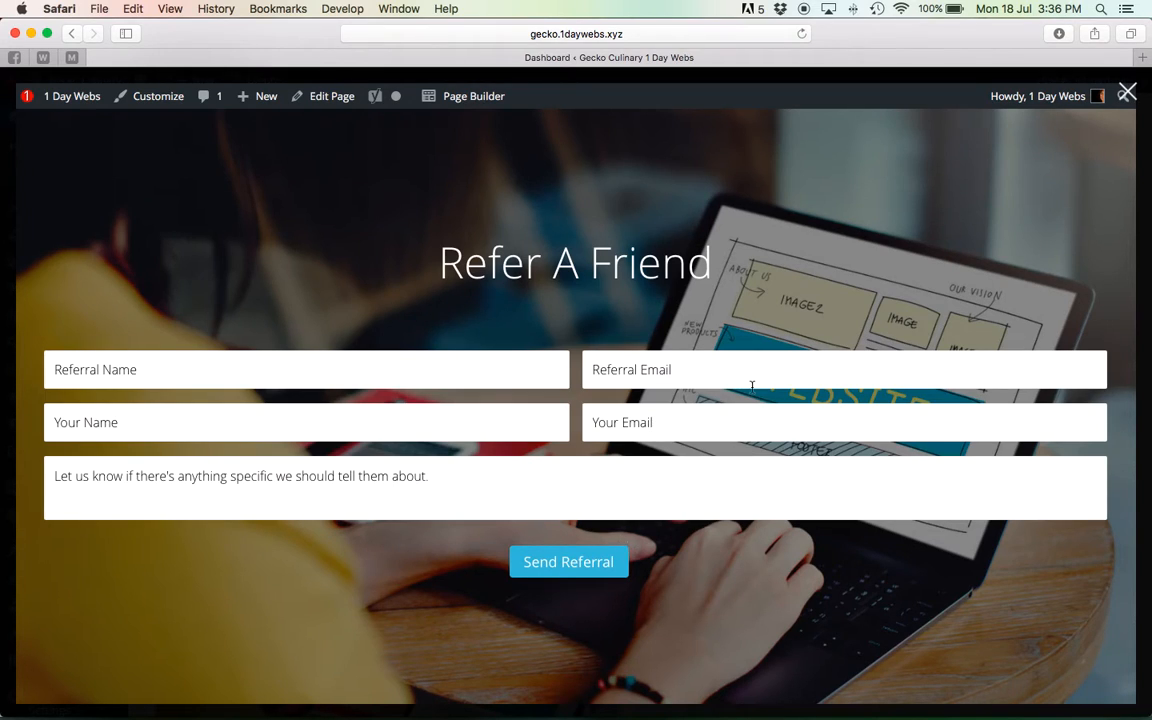
{"action": "mouse_move", "coordinate": [922, 224]}
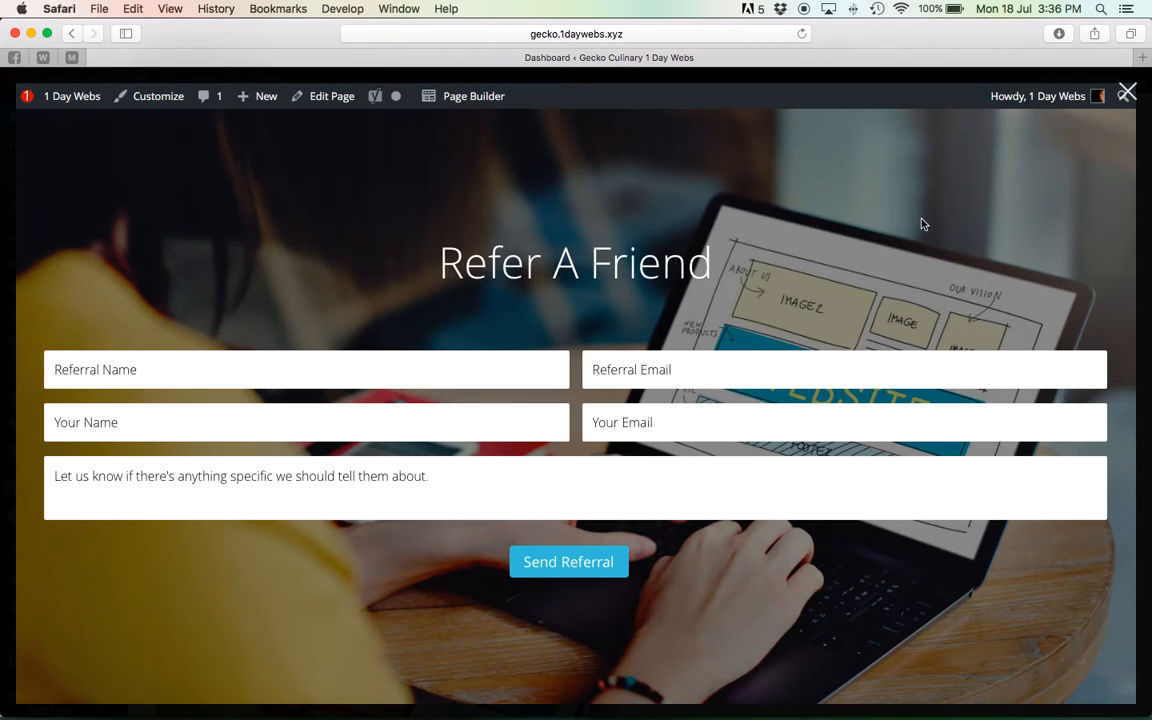
{"action": "mouse_move", "coordinate": [1124, 112]}
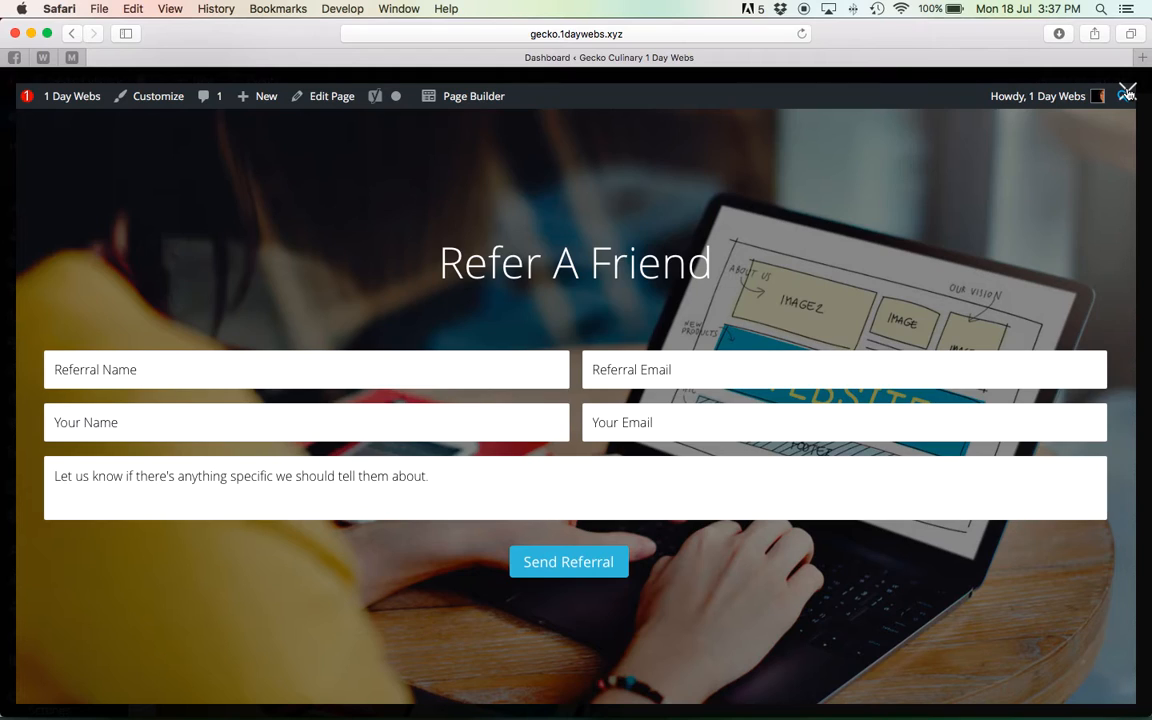
{"action": "mouse_move", "coordinate": [898, 332]}
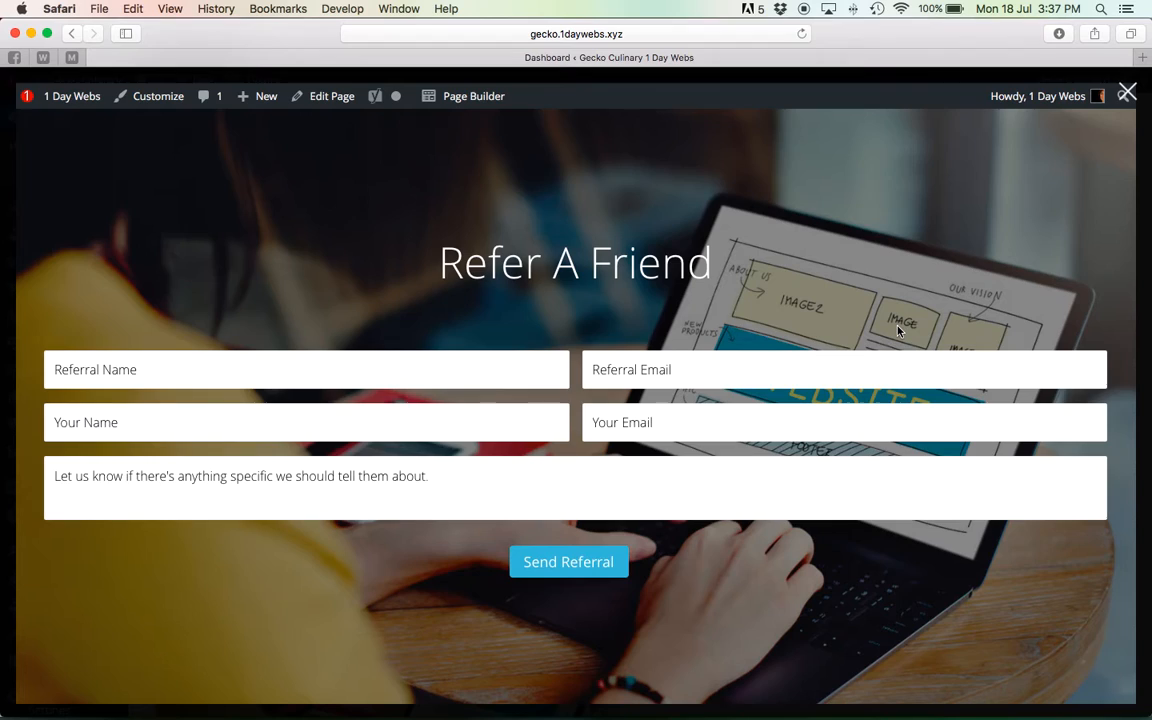
{"action": "mouse_move", "coordinate": [716, 472]}
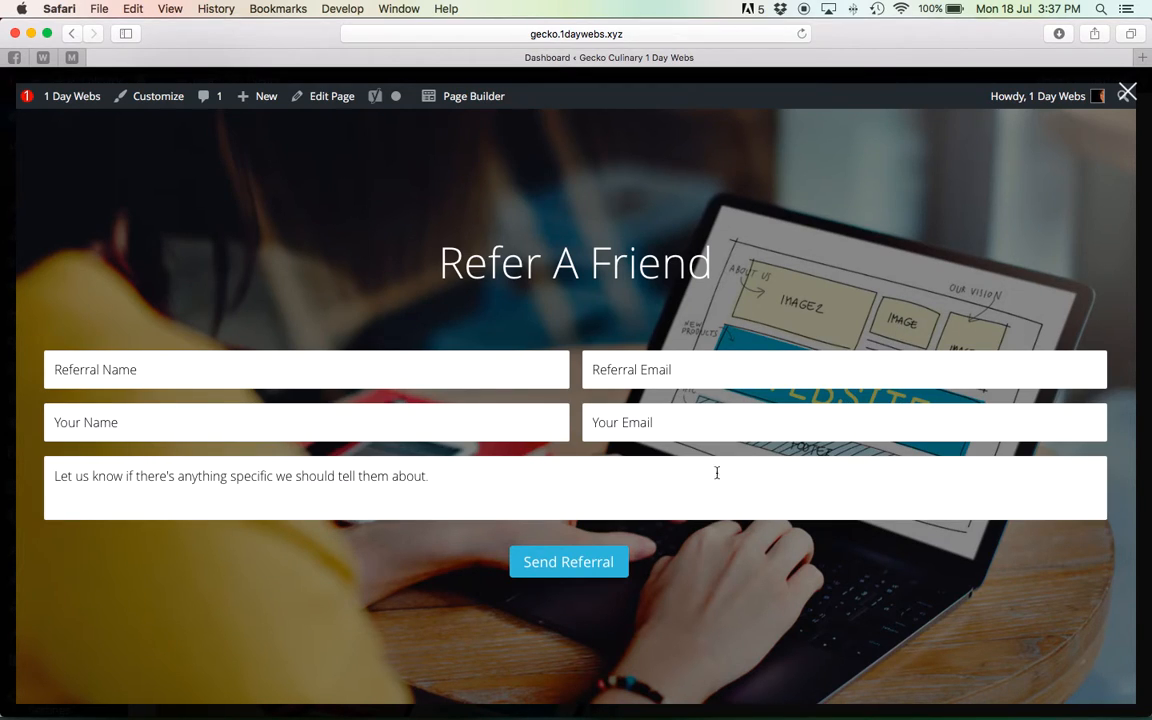
{"action": "mouse_move", "coordinate": [840, 280]}
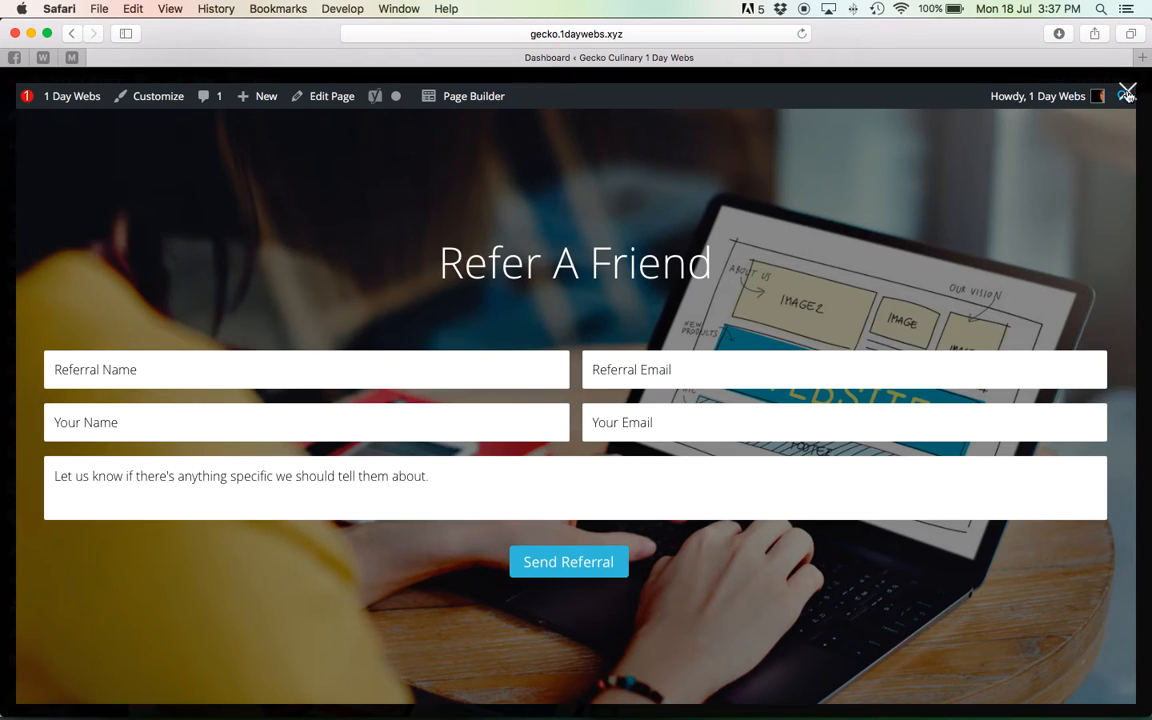
{"action": "left_click", "coordinate": [1128, 92]}
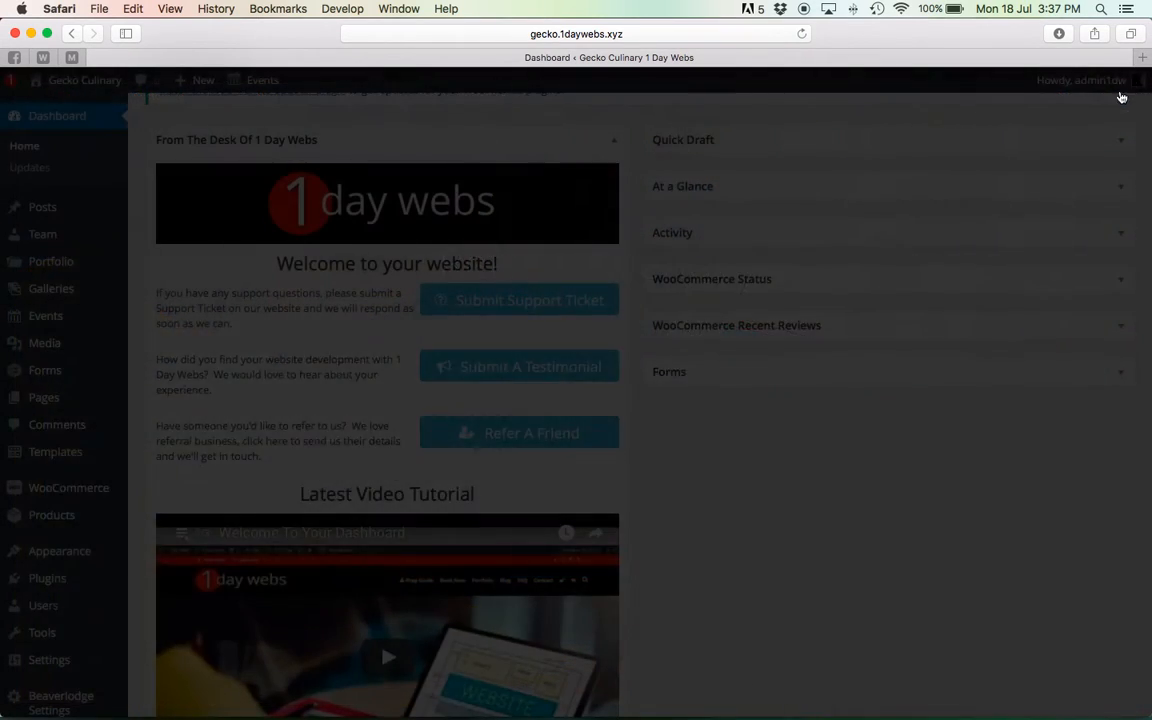
{"action": "scroll", "scroll_direction": "down", "scroll_amount": 3}
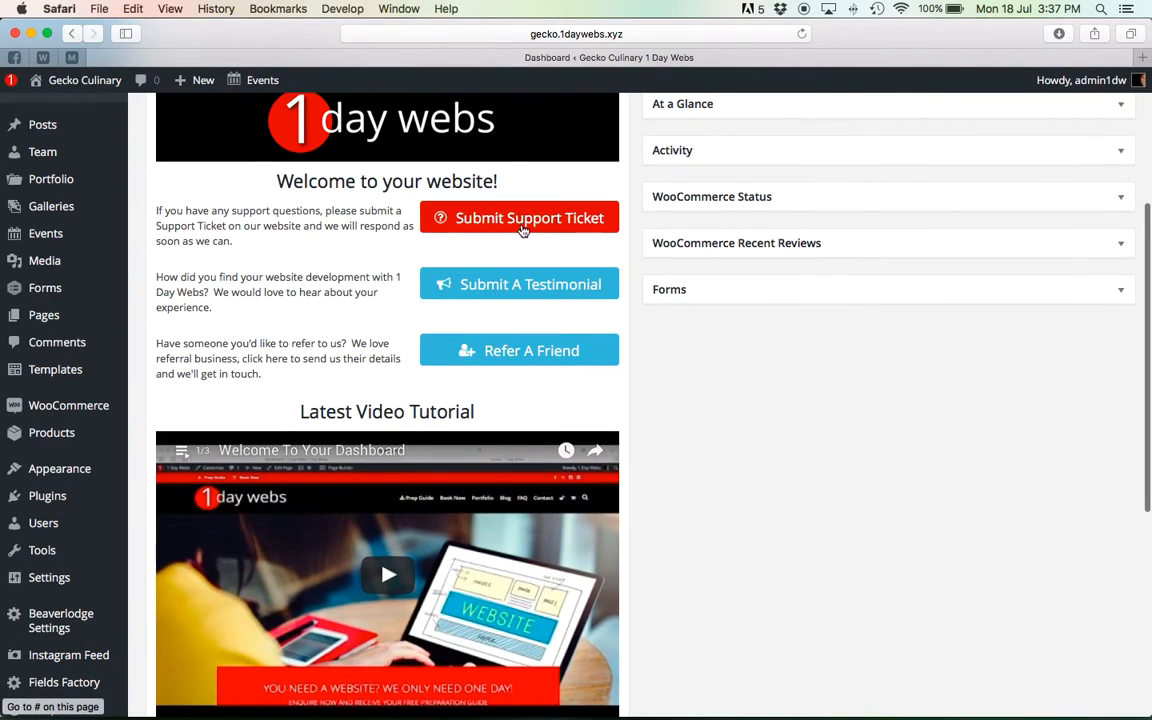
{"action": "mouse_move", "coordinate": [518, 290]}
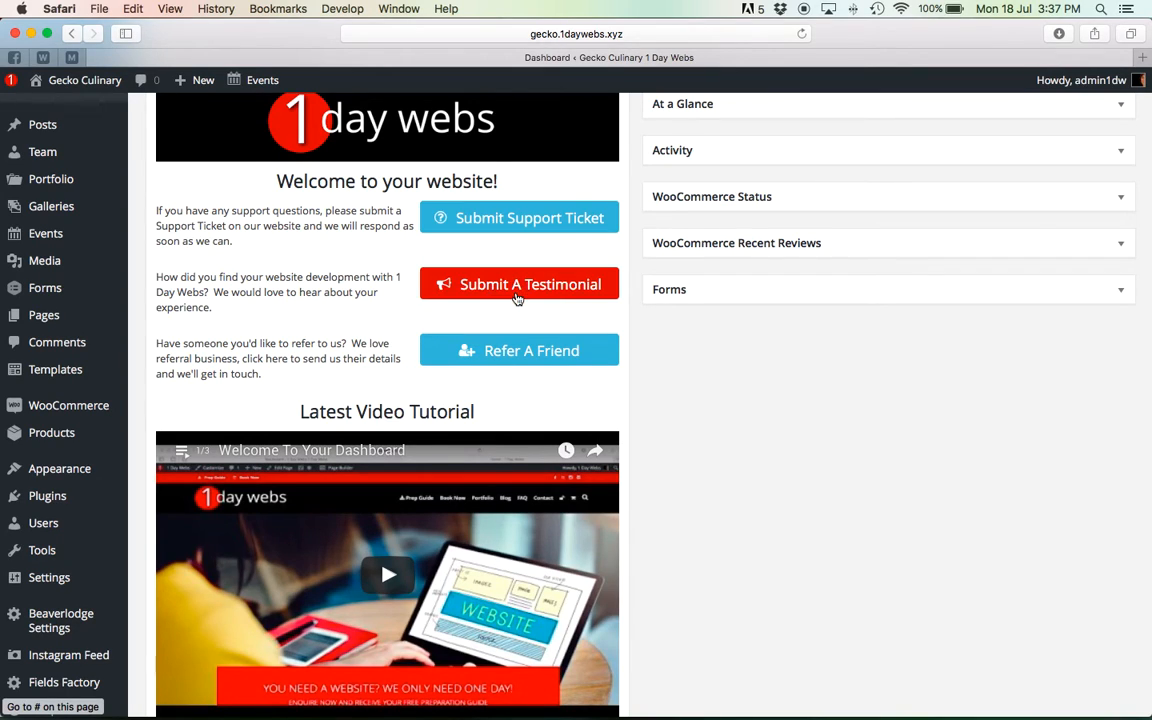
{"action": "mouse_move", "coordinate": [520, 350]}
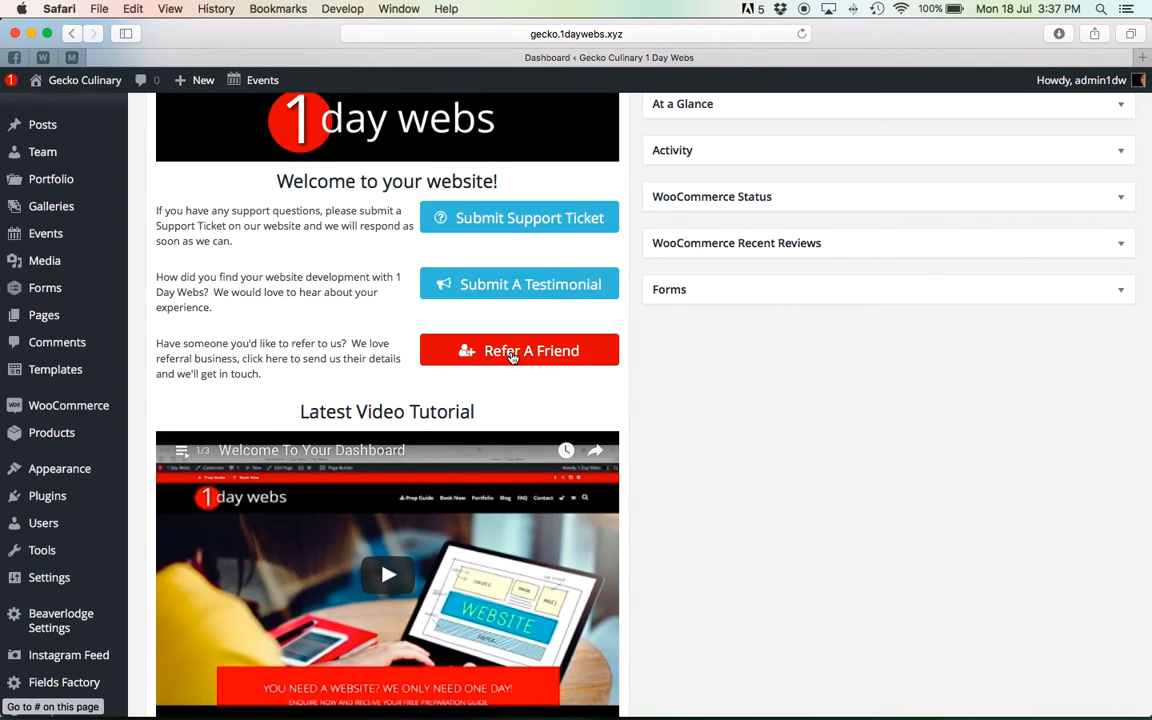
{"action": "scroll", "scroll_direction": "down", "scroll_amount": 3}
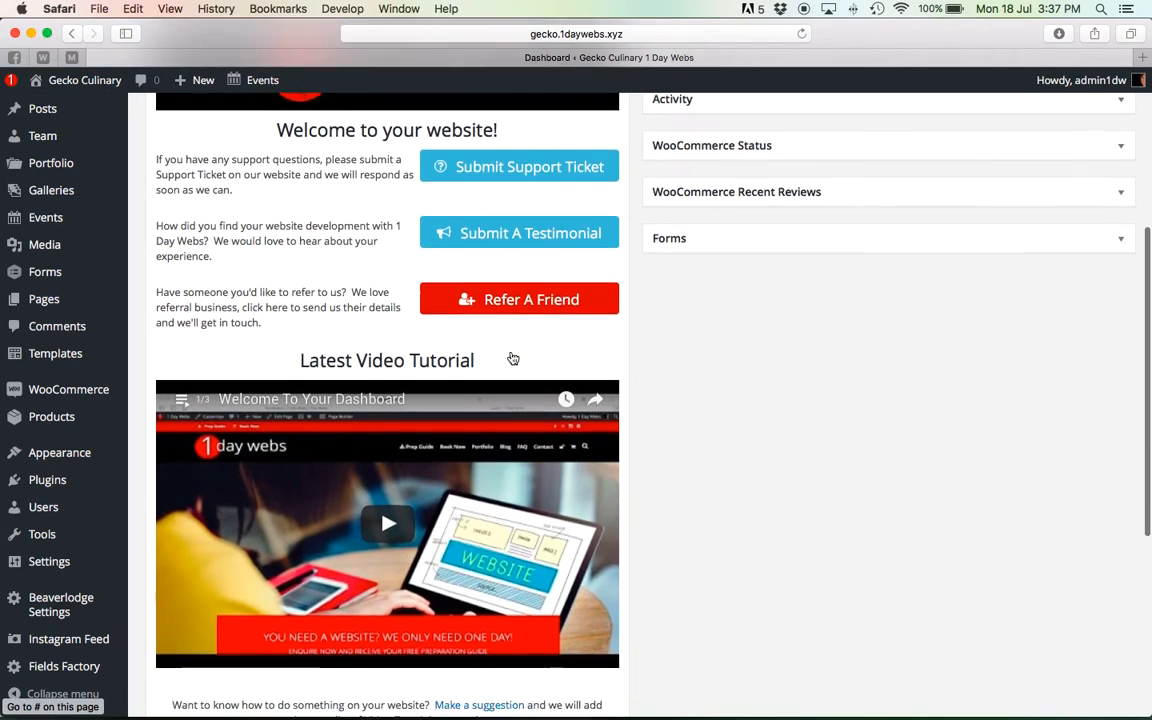
{"action": "scroll", "scroll_direction": "up", "scroll_amount": 3}
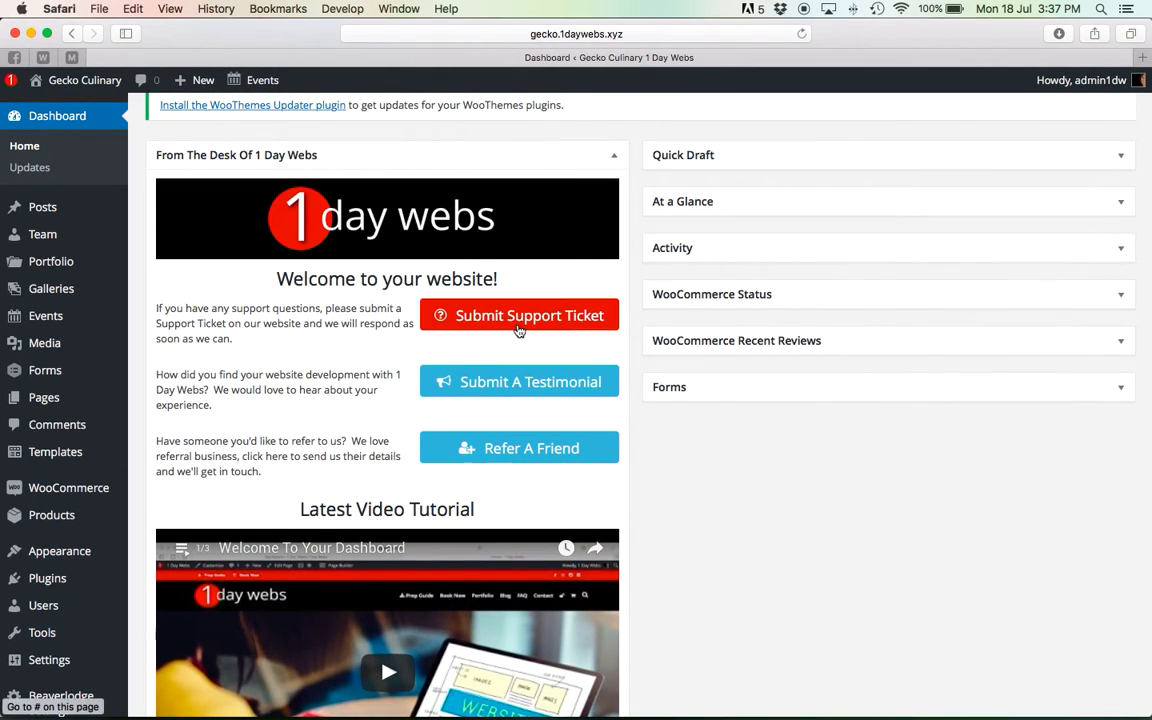
{"action": "mouse_move", "coordinate": [632, 268]}
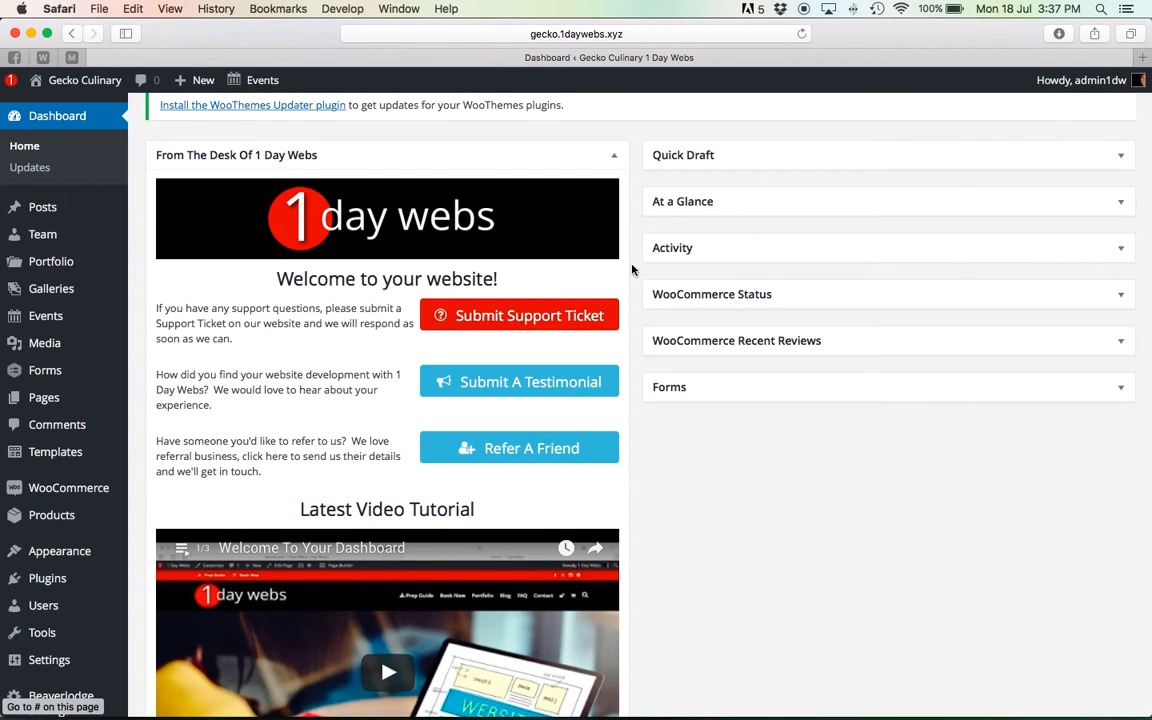
{"action": "mouse_move", "coordinate": [720, 108]}
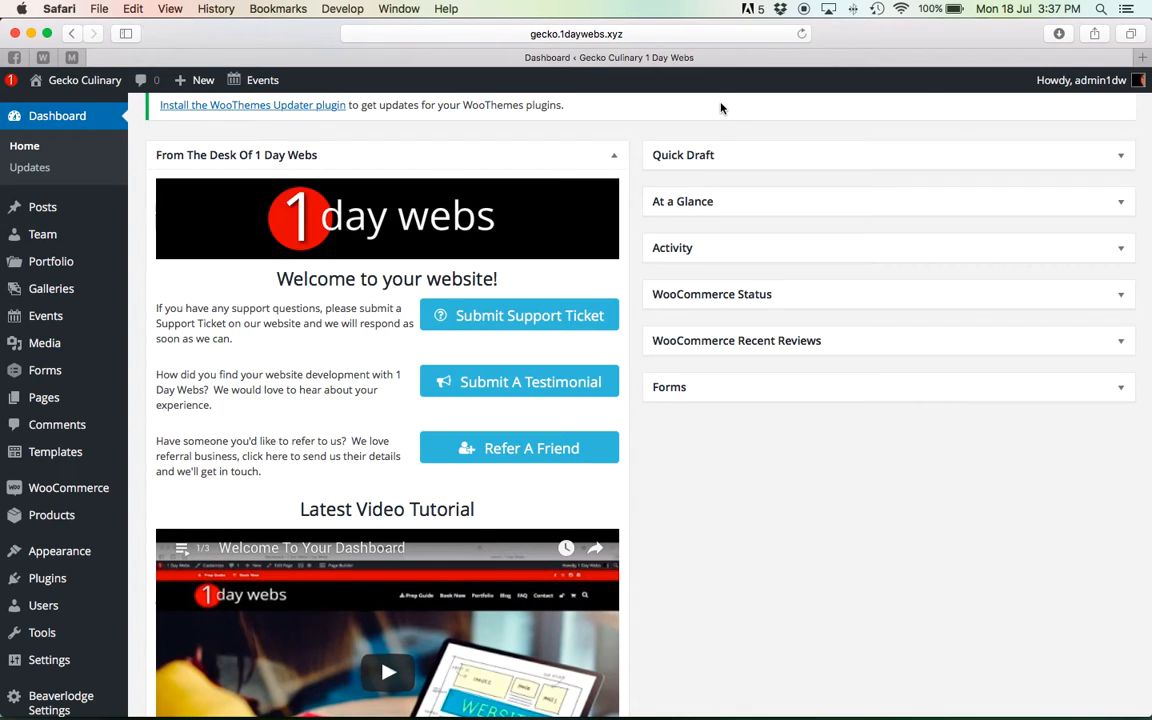
{"action": "mouse_move", "coordinate": [42, 206]}
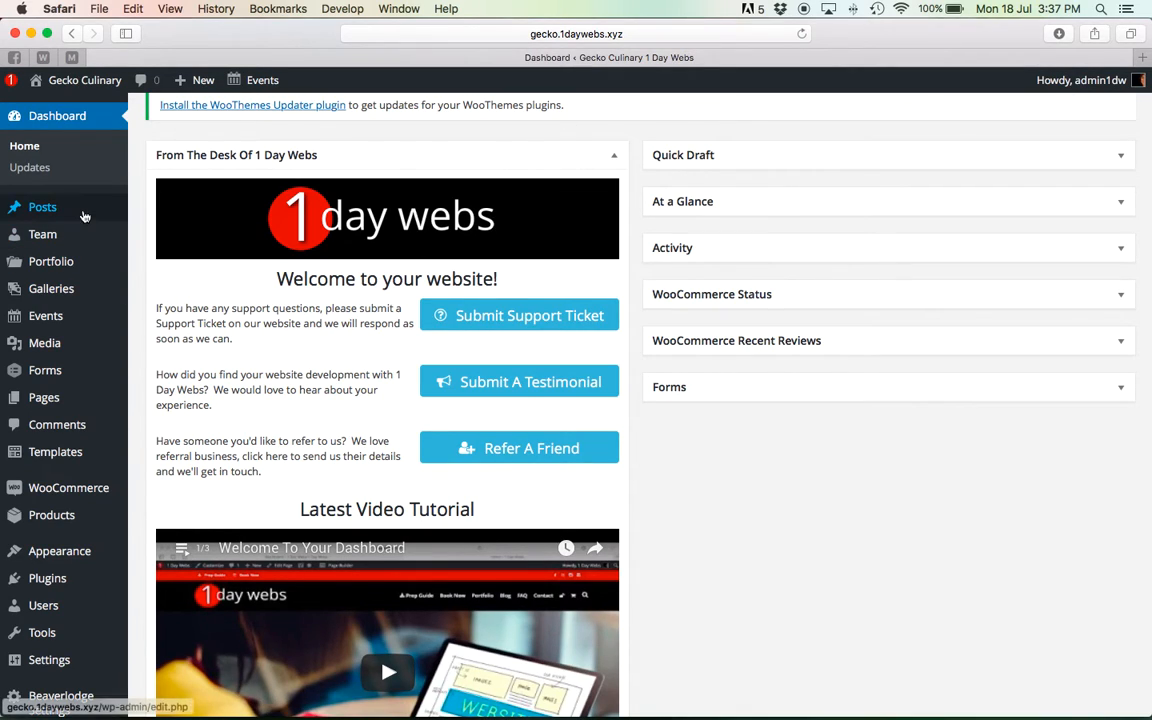
Step: Go to Templates > All Templates to list the 12 saved Beaver Builder templates
{"action": "left_click", "coordinate": [56, 452]}
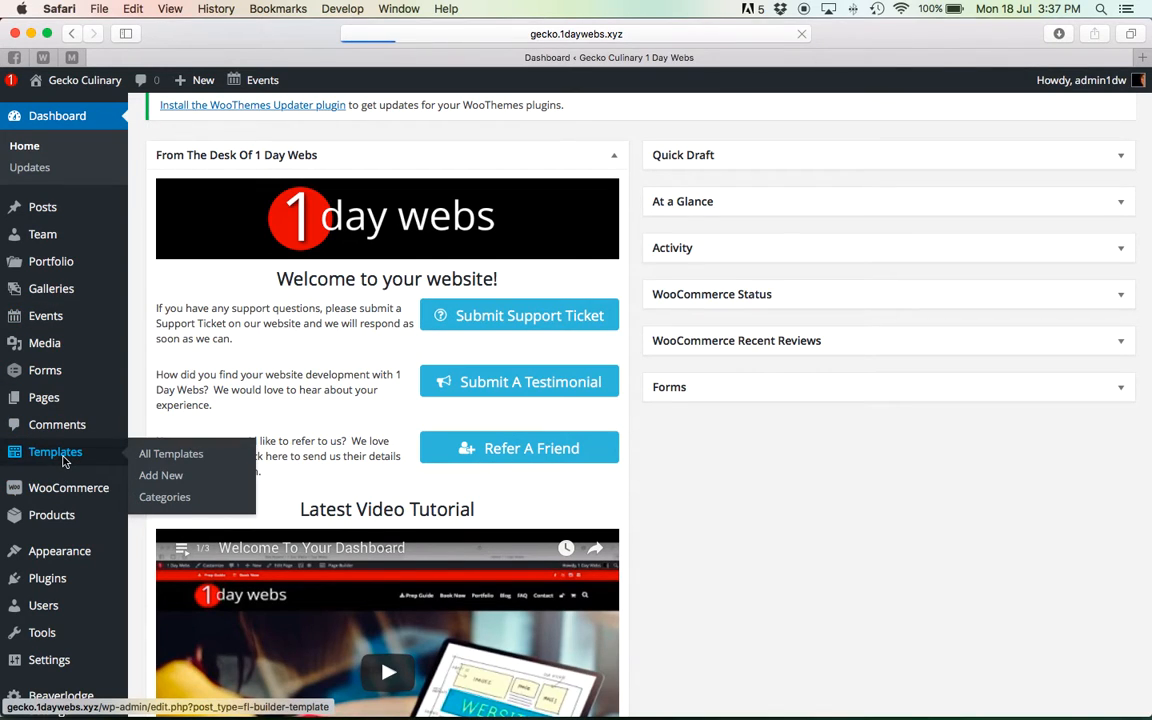
{"action": "left_click", "coordinate": [170, 452]}
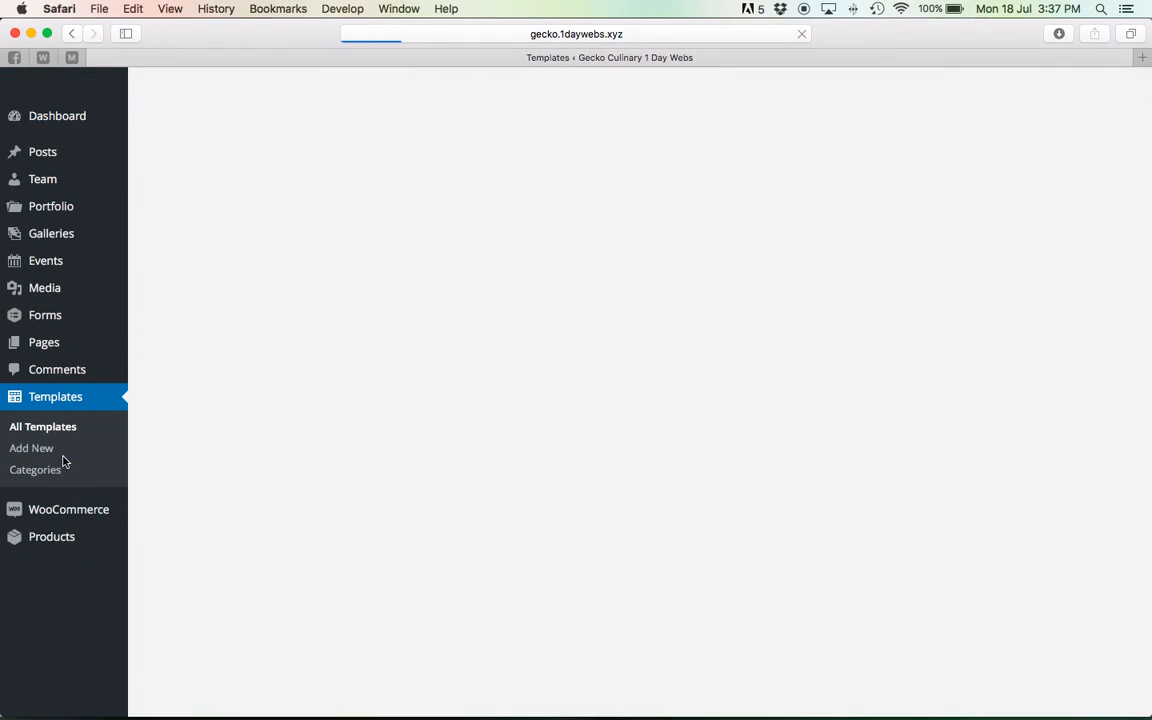
{"action": "left_click", "coordinate": [42, 426]}
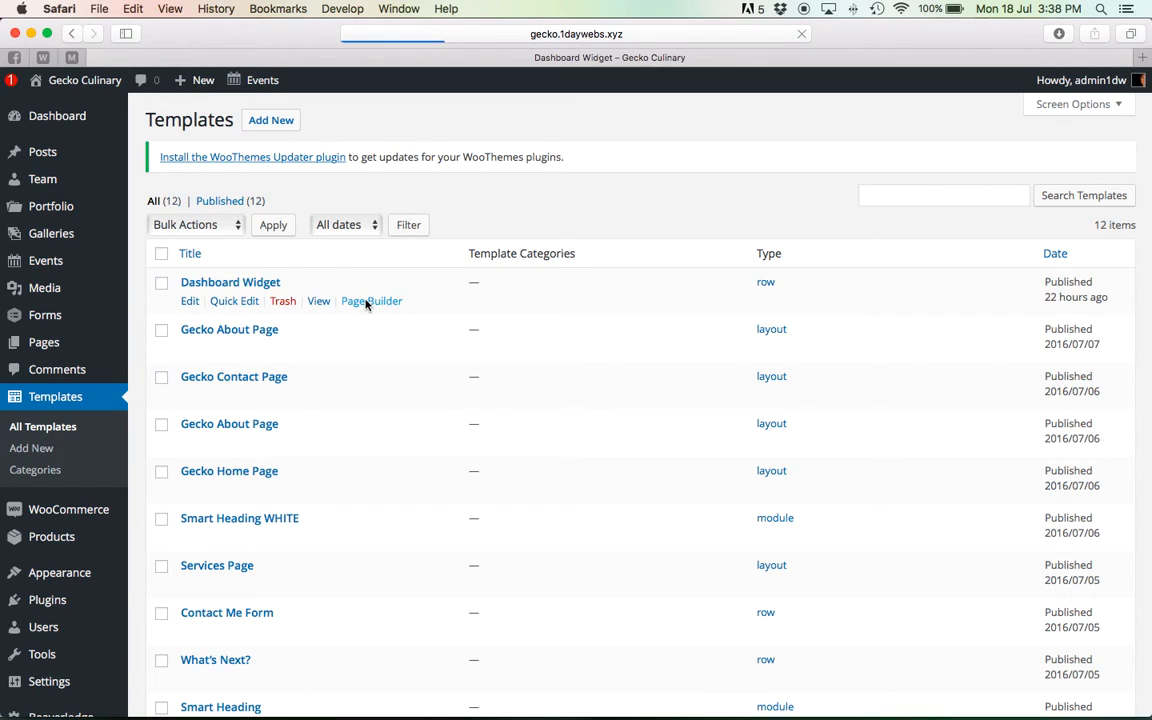
Step: Edit the Dashboard Widget template in Beaver Builder and bring up the Tools dialog
{"action": "left_click", "coordinate": [372, 300]}
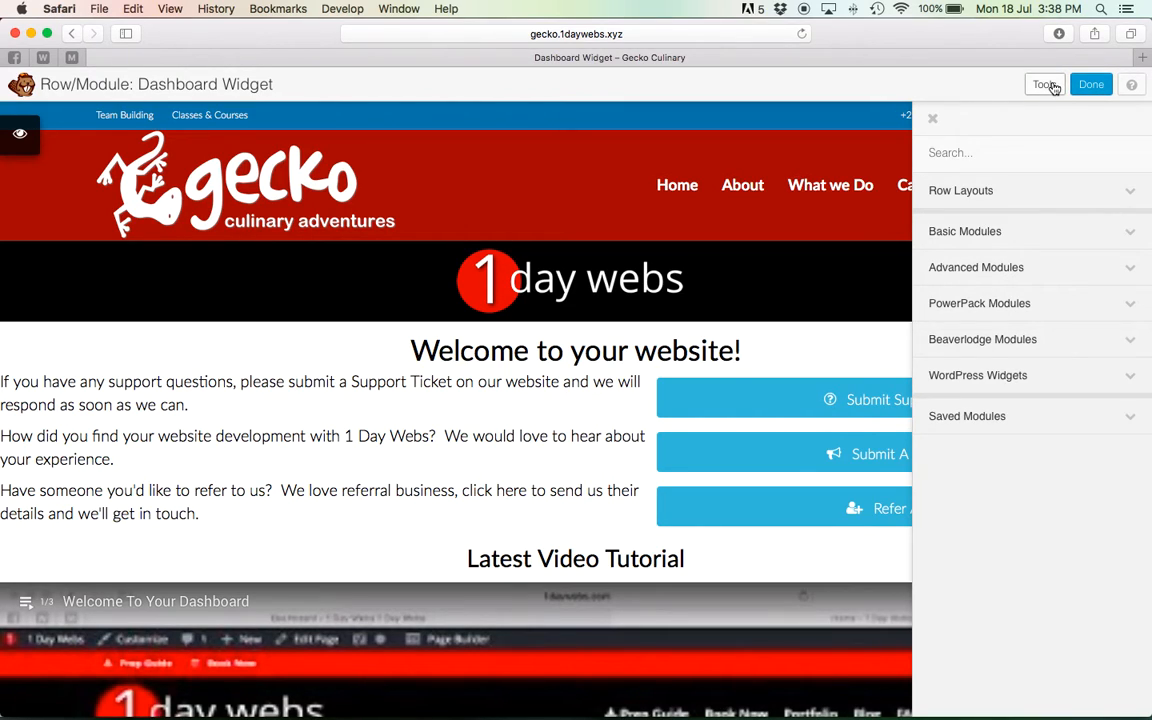
{"action": "left_click", "coordinate": [1044, 84]}
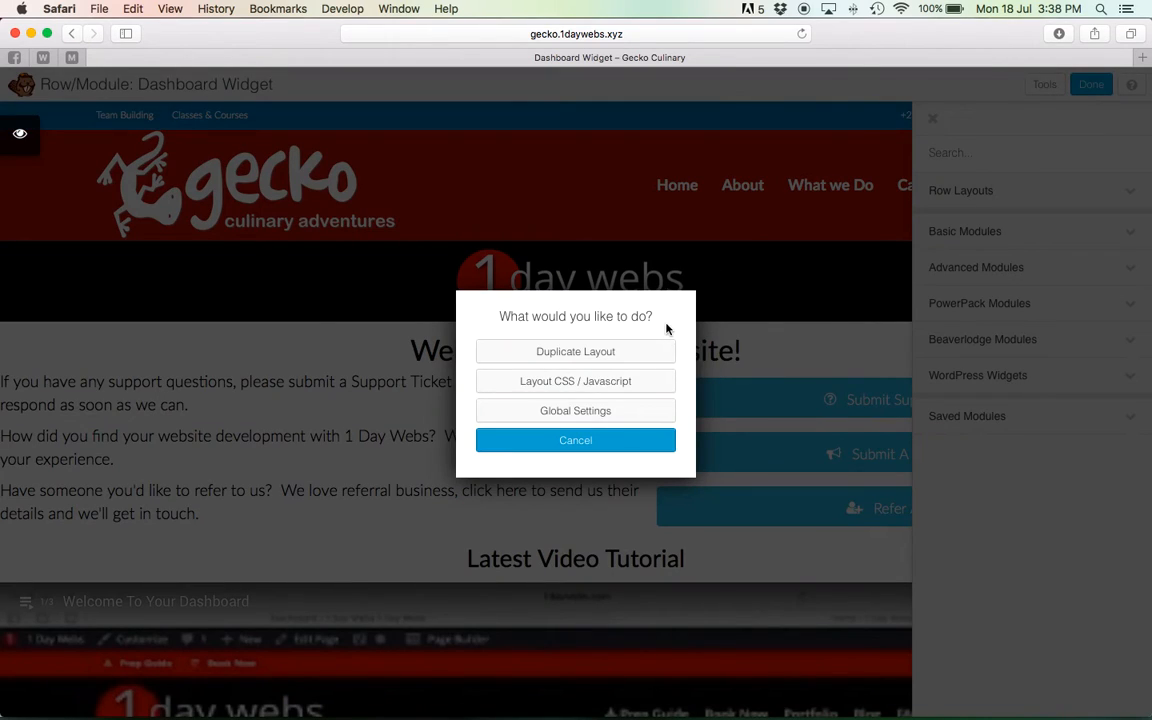
Step: Inspect the Layout CSS / Javascript editor's animate.css code, then cancel without saving
{"action": "left_click", "coordinate": [576, 440]}
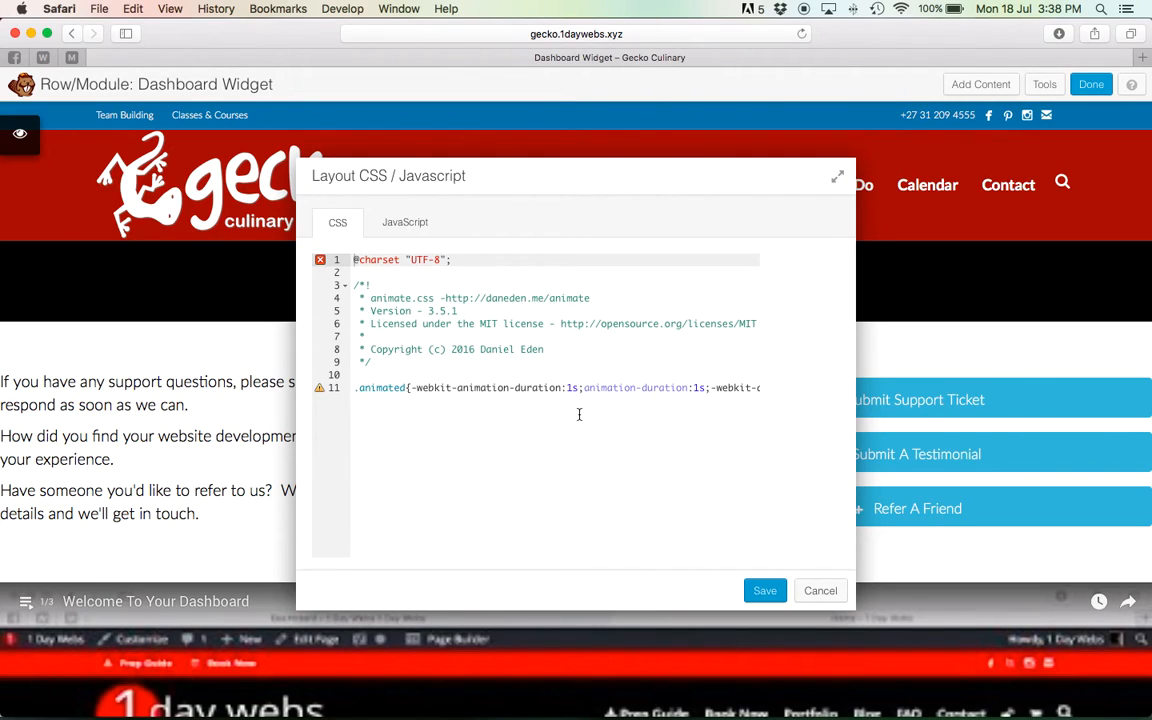
{"action": "mouse_move", "coordinate": [596, 386]}
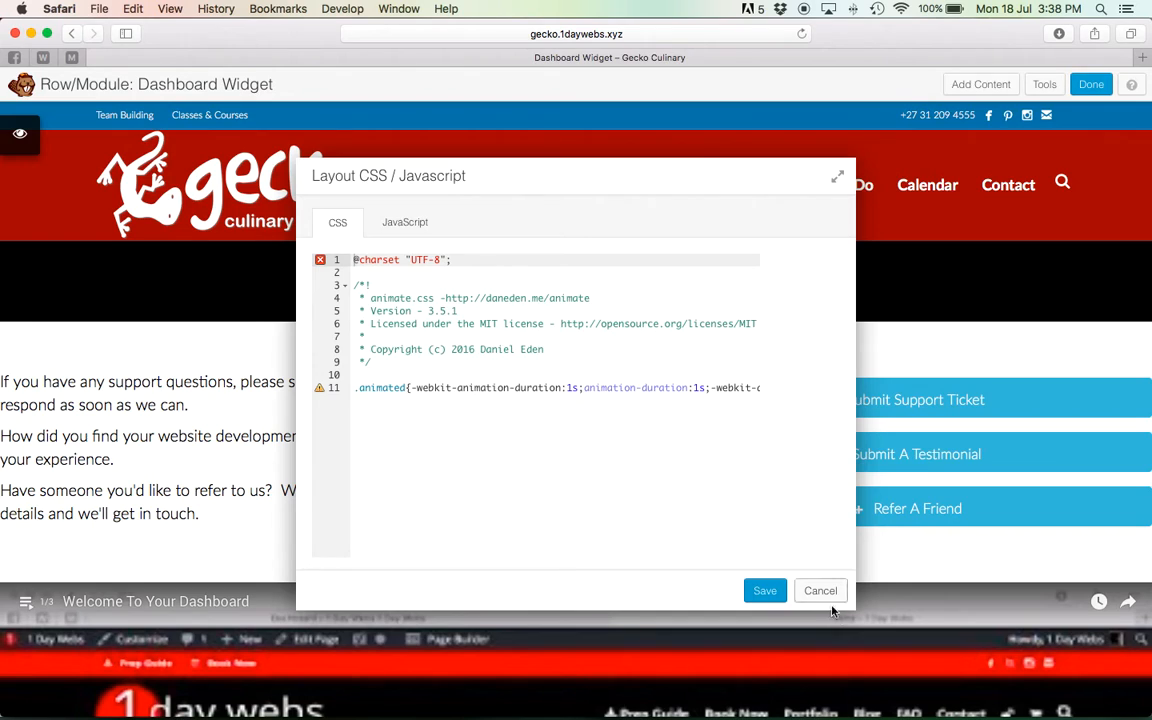
{"action": "left_click", "coordinate": [820, 590]}
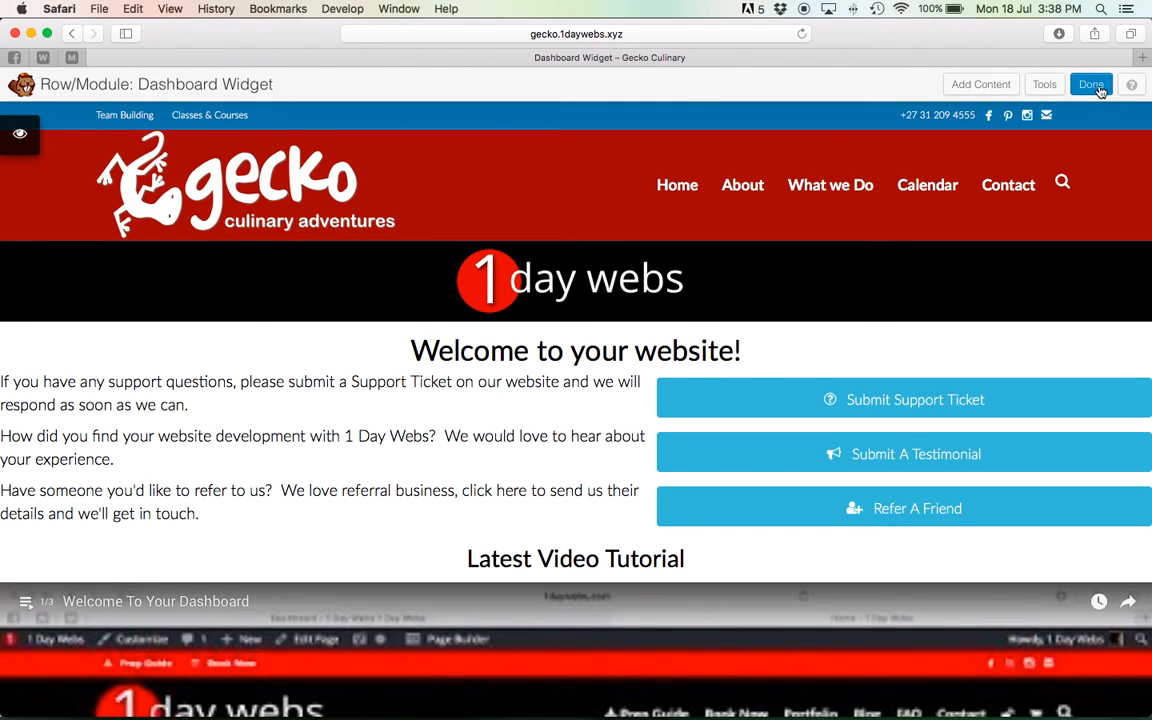
Step: Exit the builder via Done to view the Dashboard Widget template's front-end page
{"action": "left_click", "coordinate": [1090, 84]}
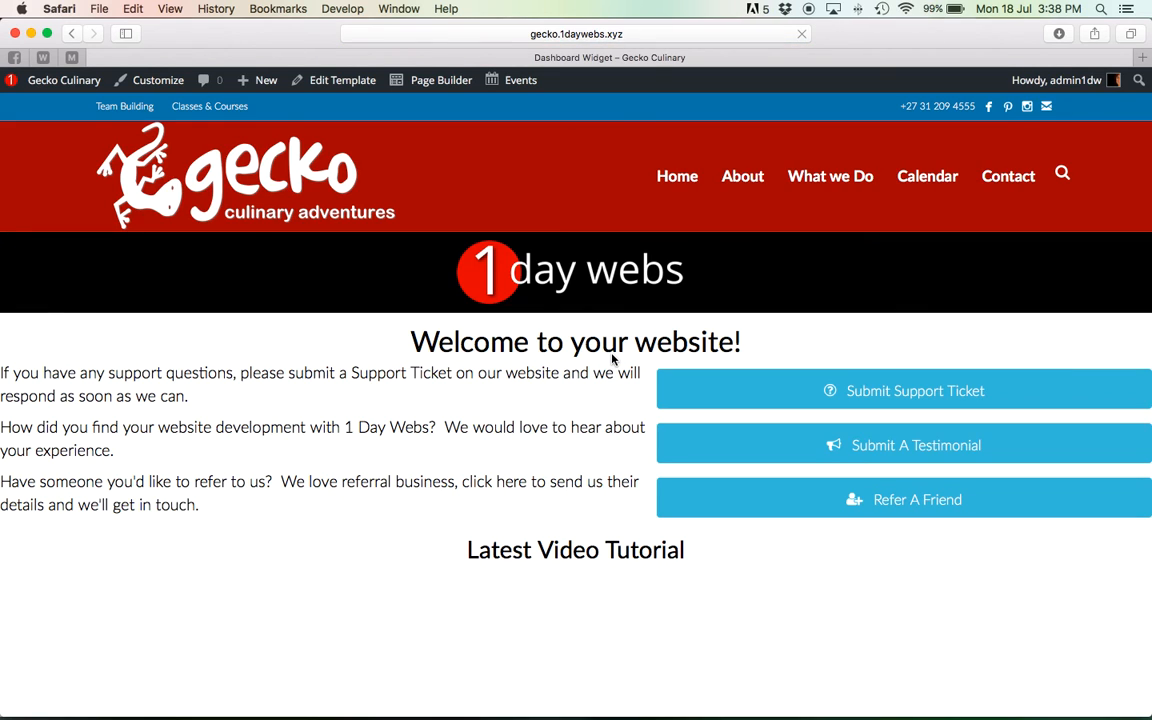
{"action": "mouse_move", "coordinate": [342, 80]}
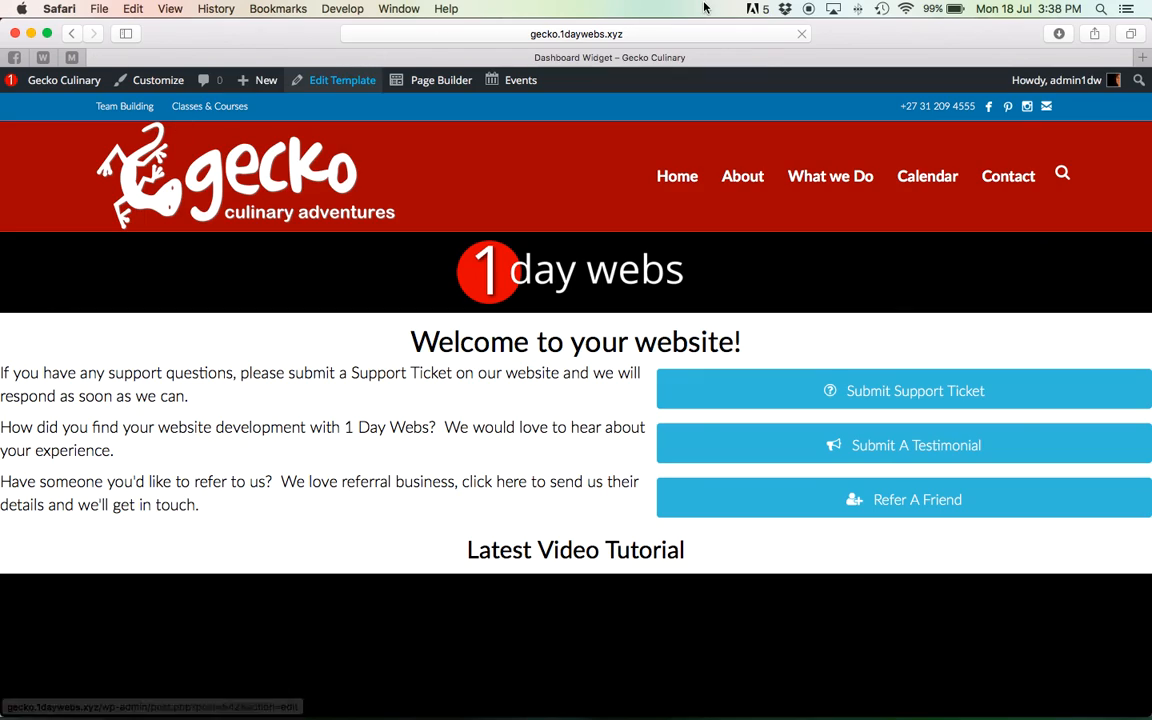